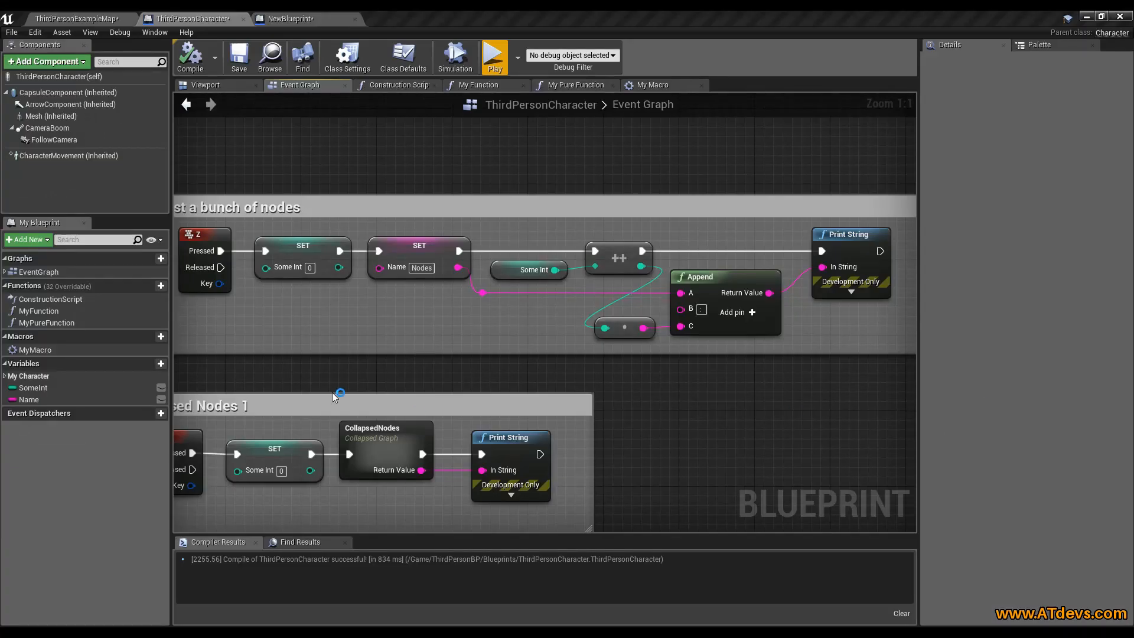
mouse_move(231, 327)
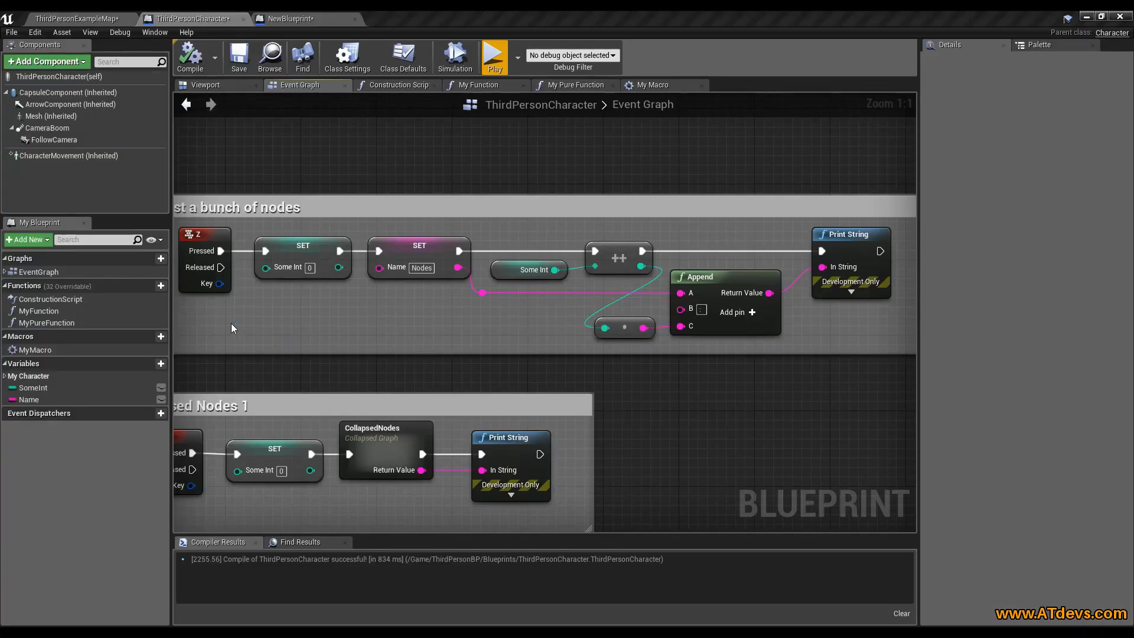
mouse_move(296, 243)
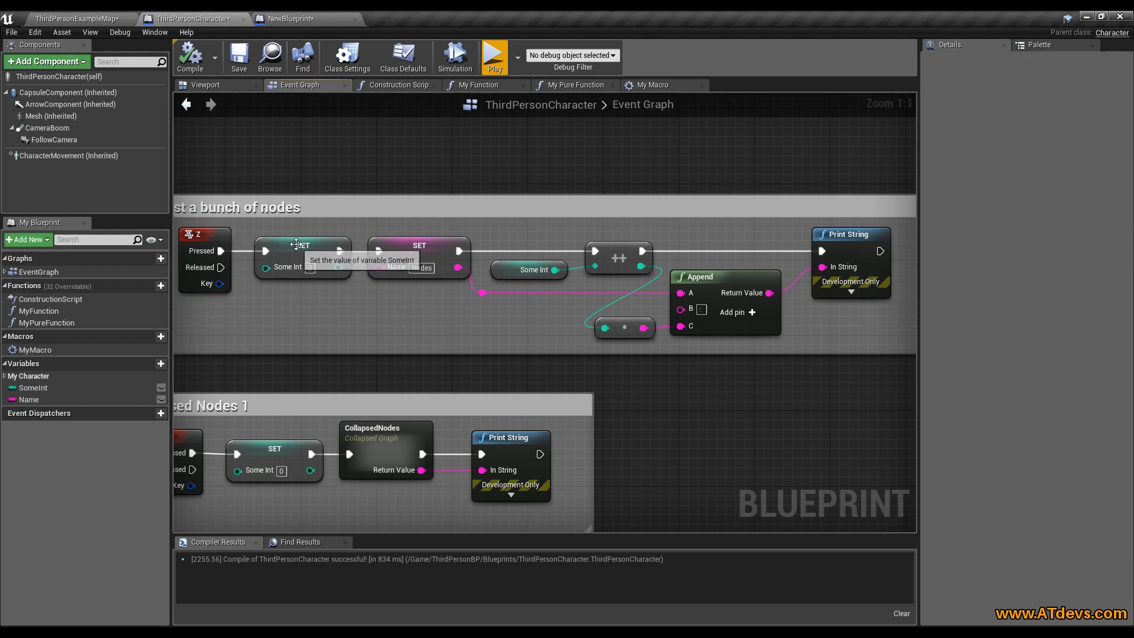
- Select the SET SomeInt node and add the SET Name node to the selection
left_click(303, 245)
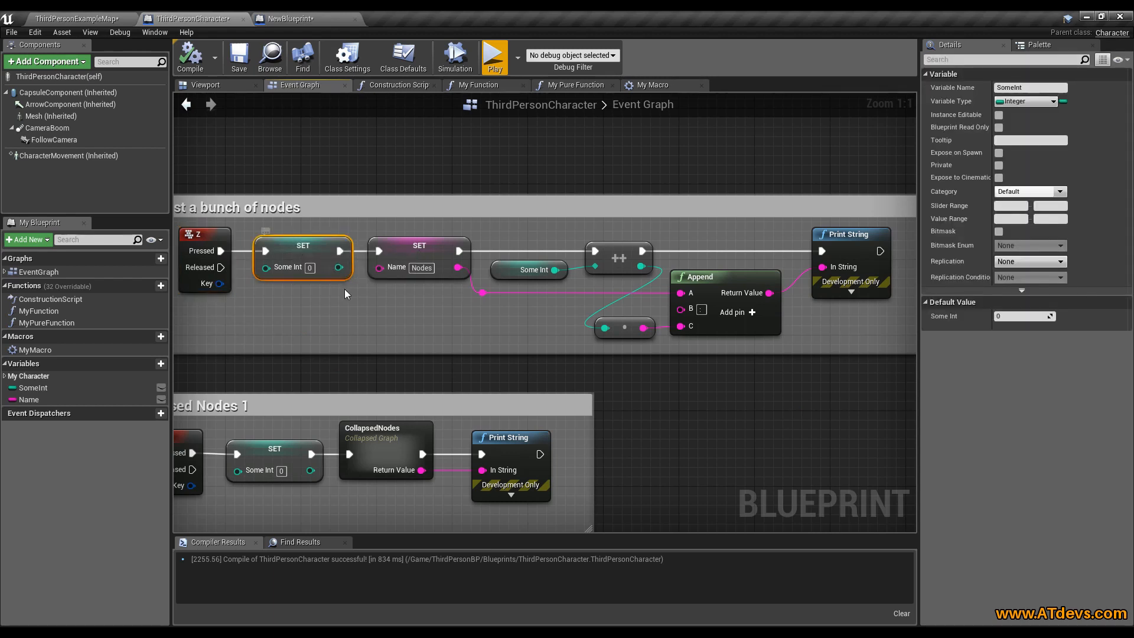
left_click(418, 246)
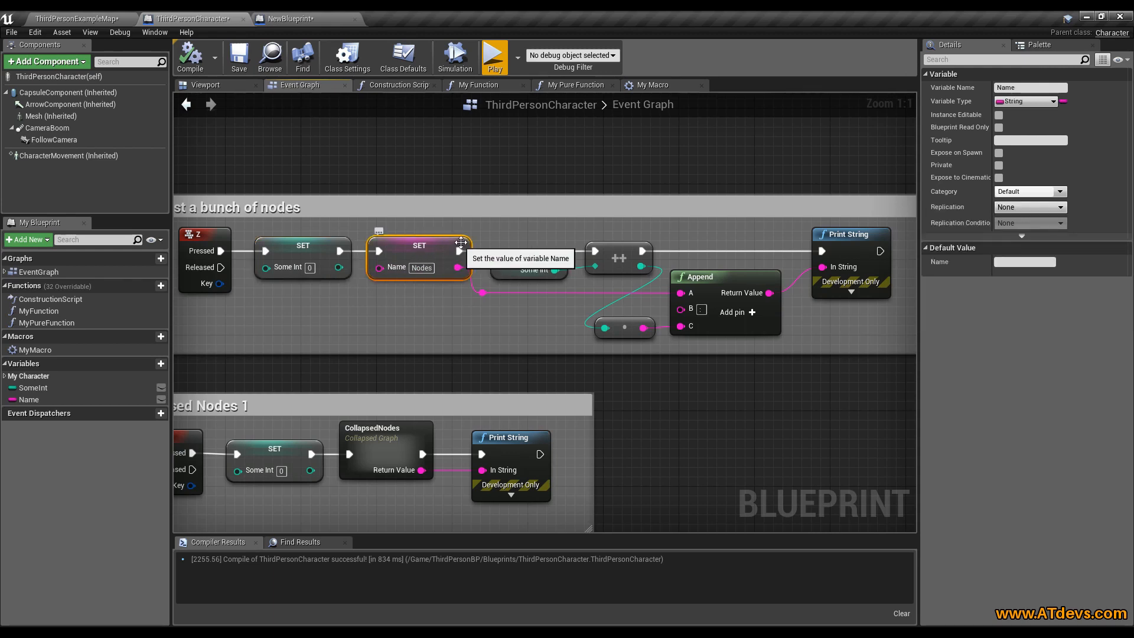
mouse_move(423, 305)
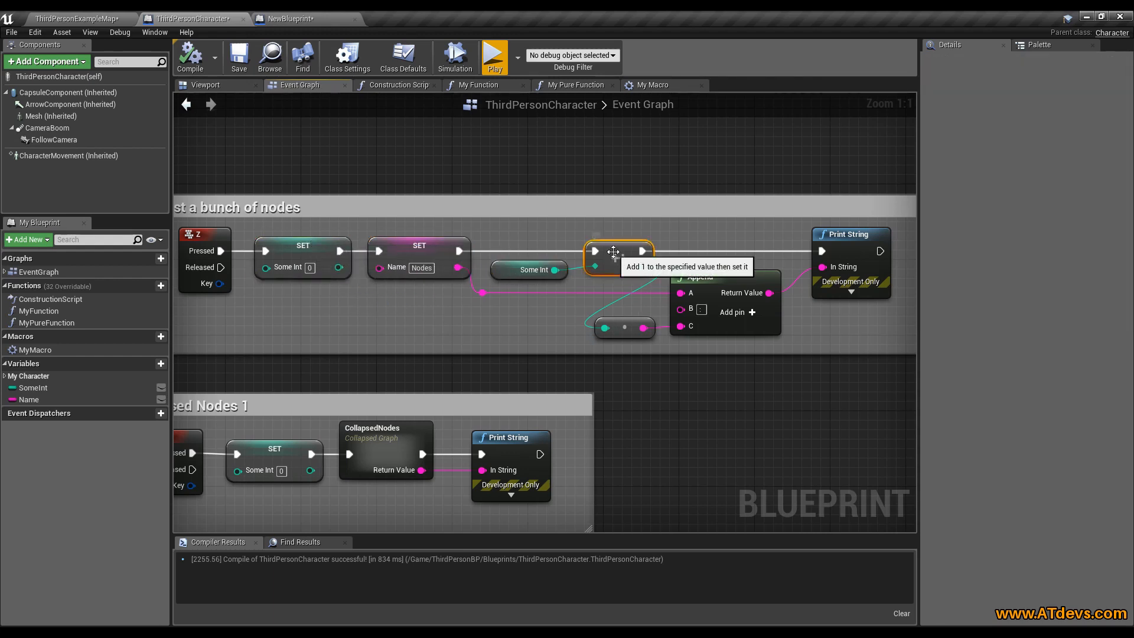
mouse_move(766, 280)
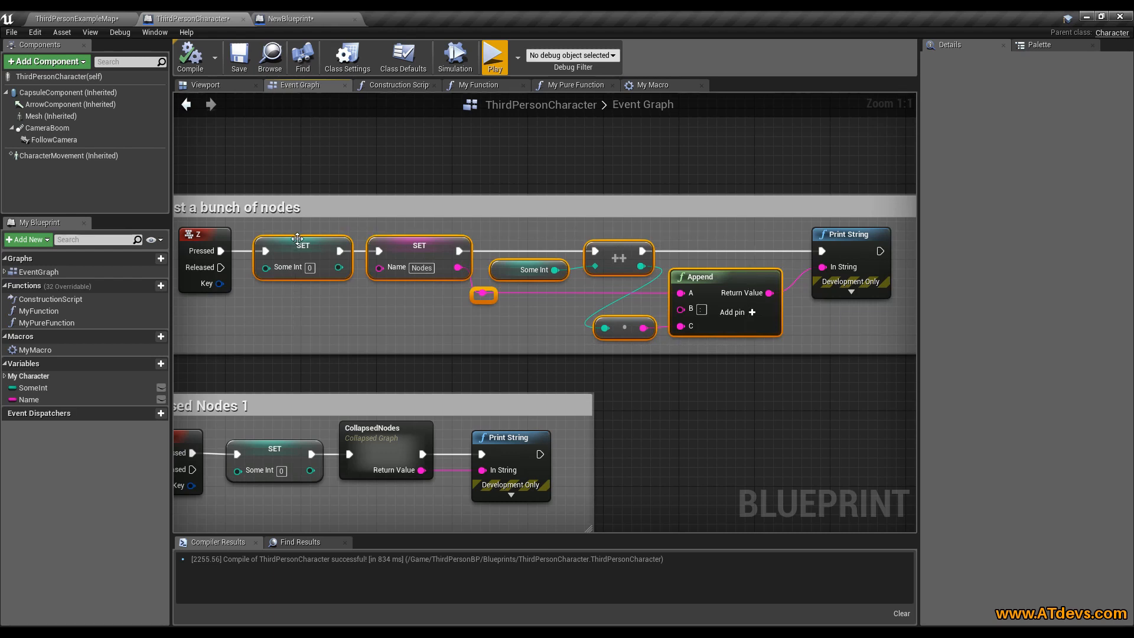
mouse_move(347, 247)
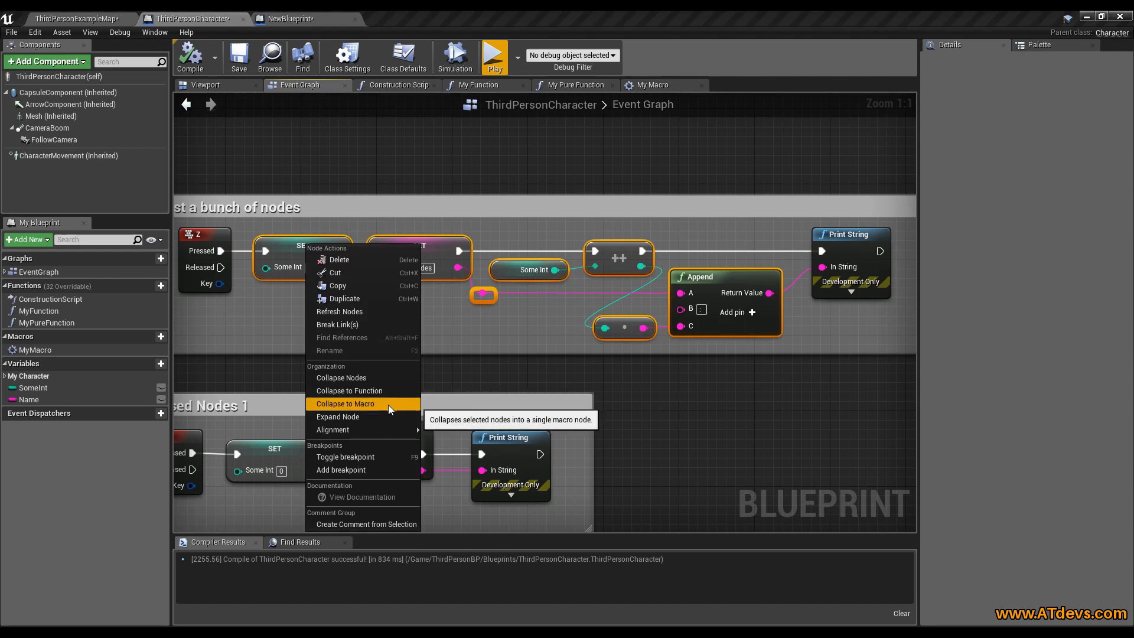
left_click(345, 404)
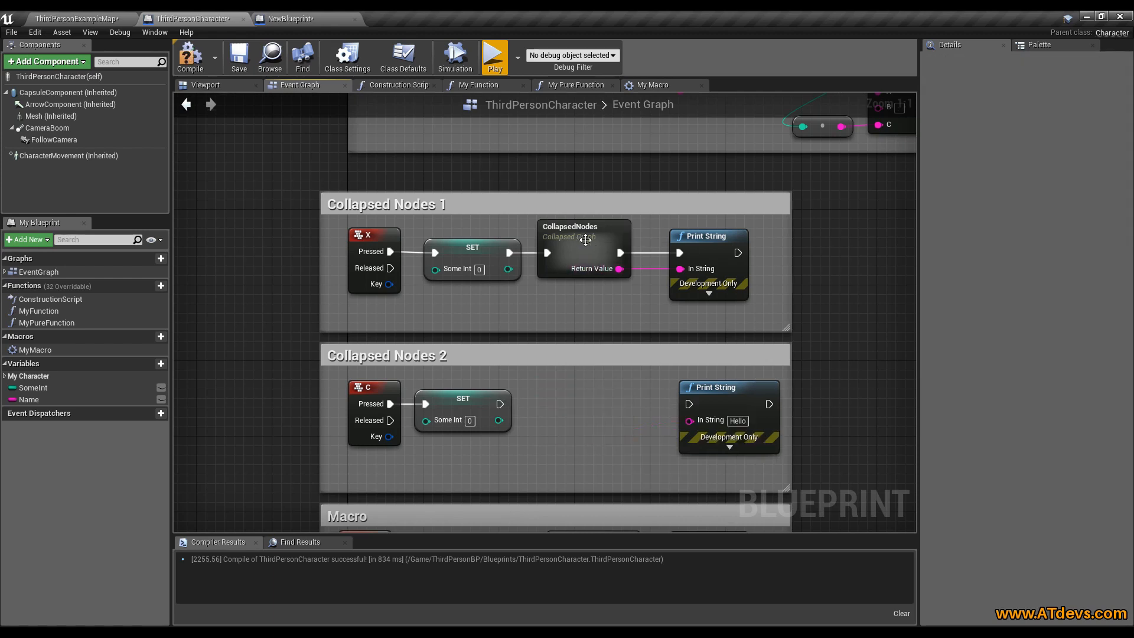
mouse_move(583, 226)
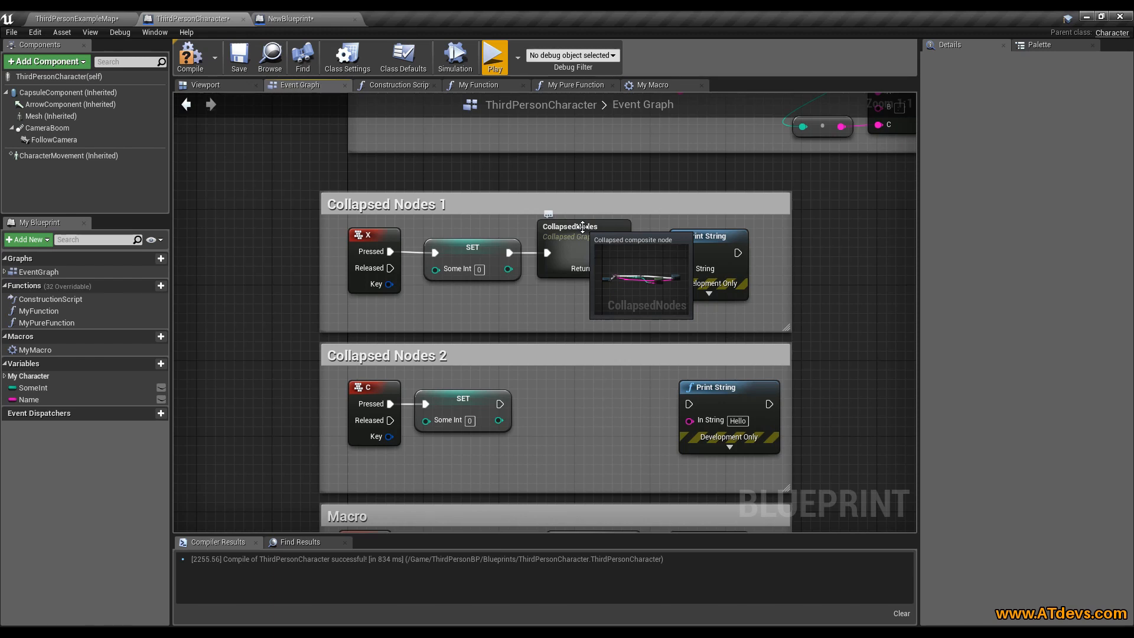
- Duplicate CollapsedNodes into Collapsed Nodes 2 between SET and Print String, then look inside the original
left_click(582, 225)
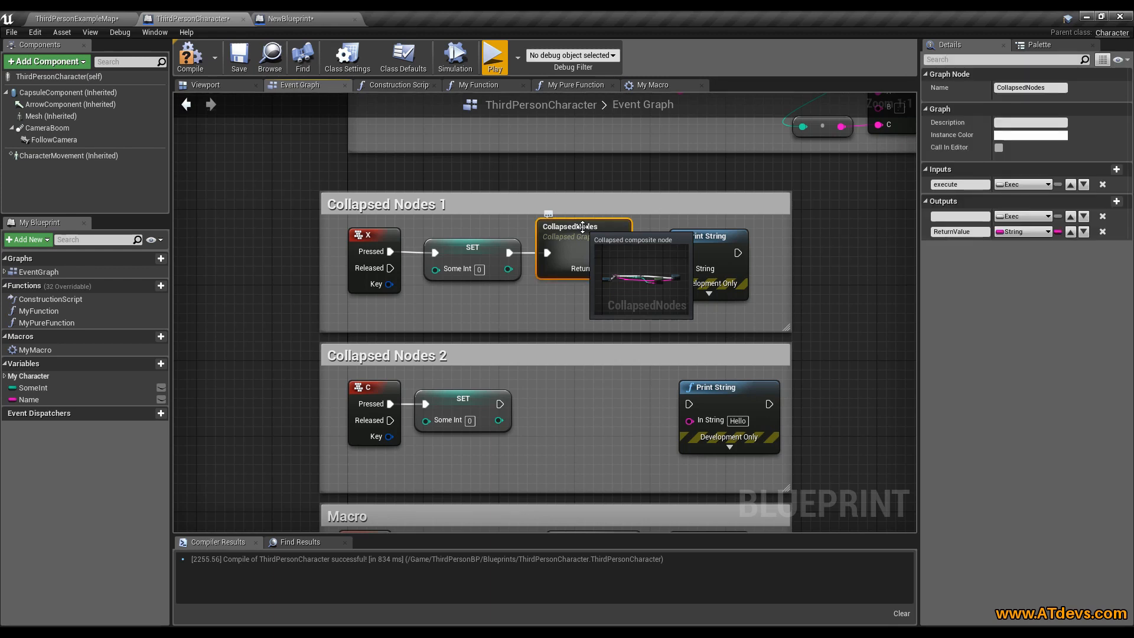
mouse_move(552, 289)
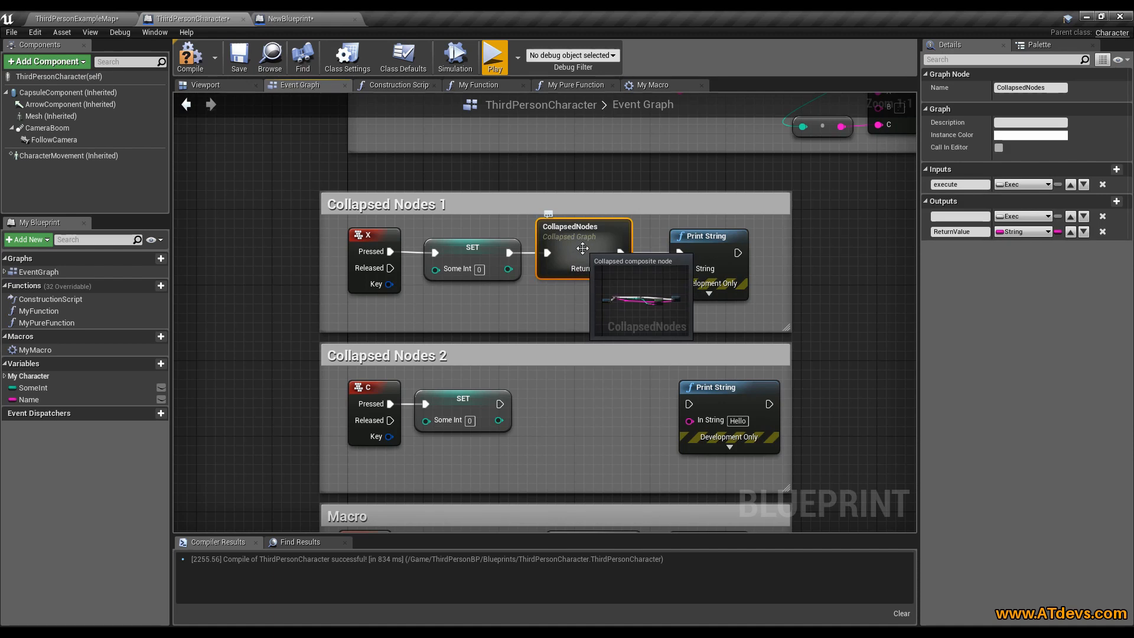
left_click(533, 398)
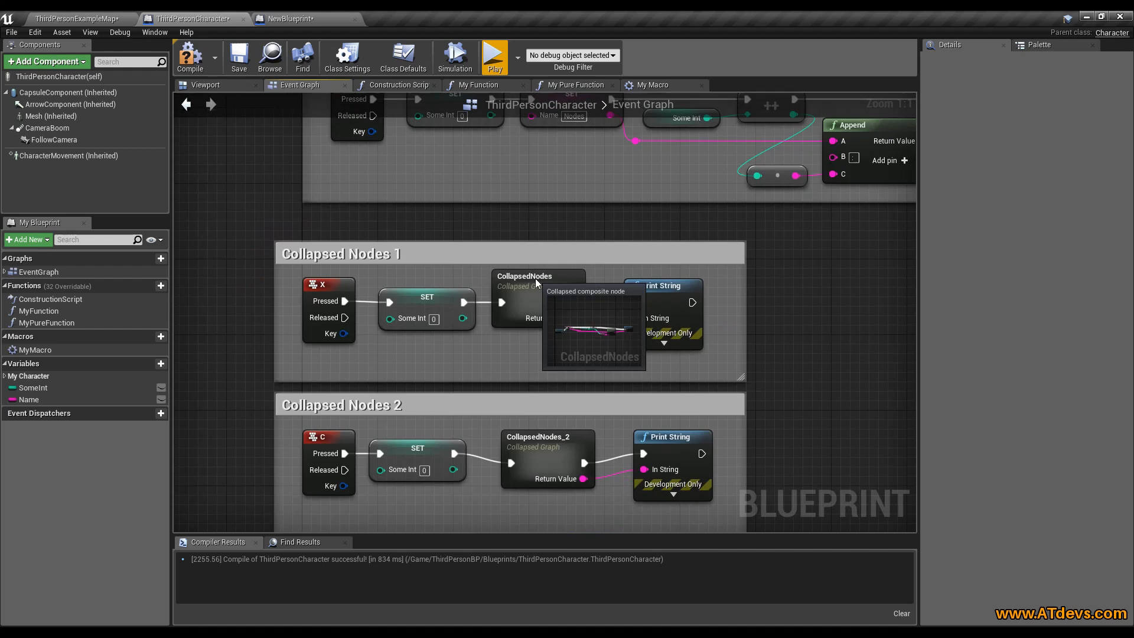
left_click(525, 275)
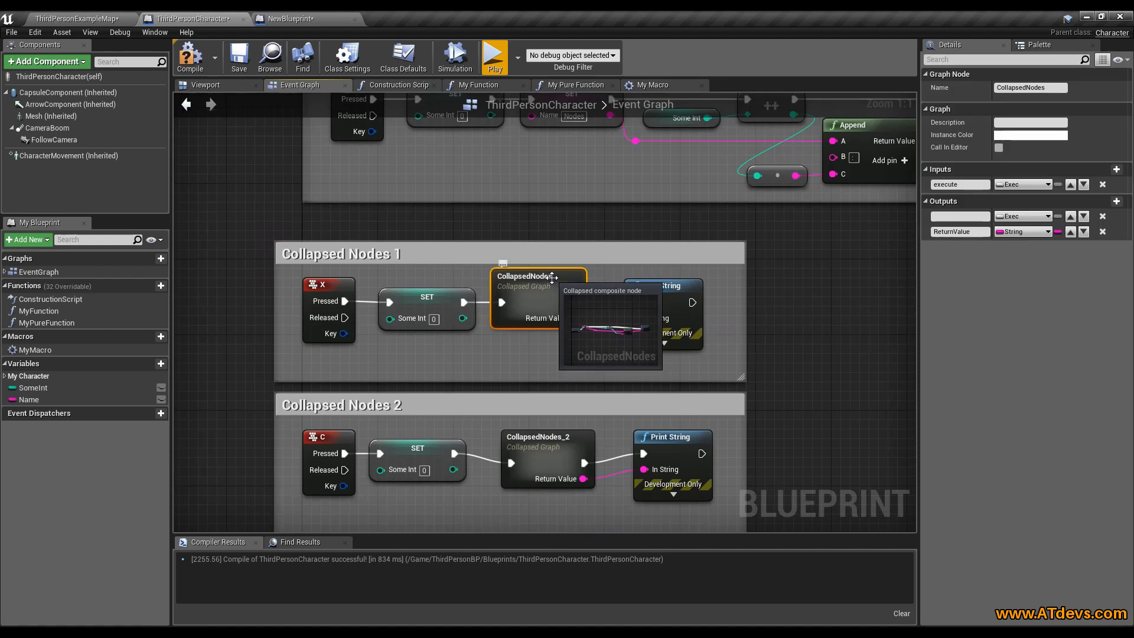
double_click(538, 280)
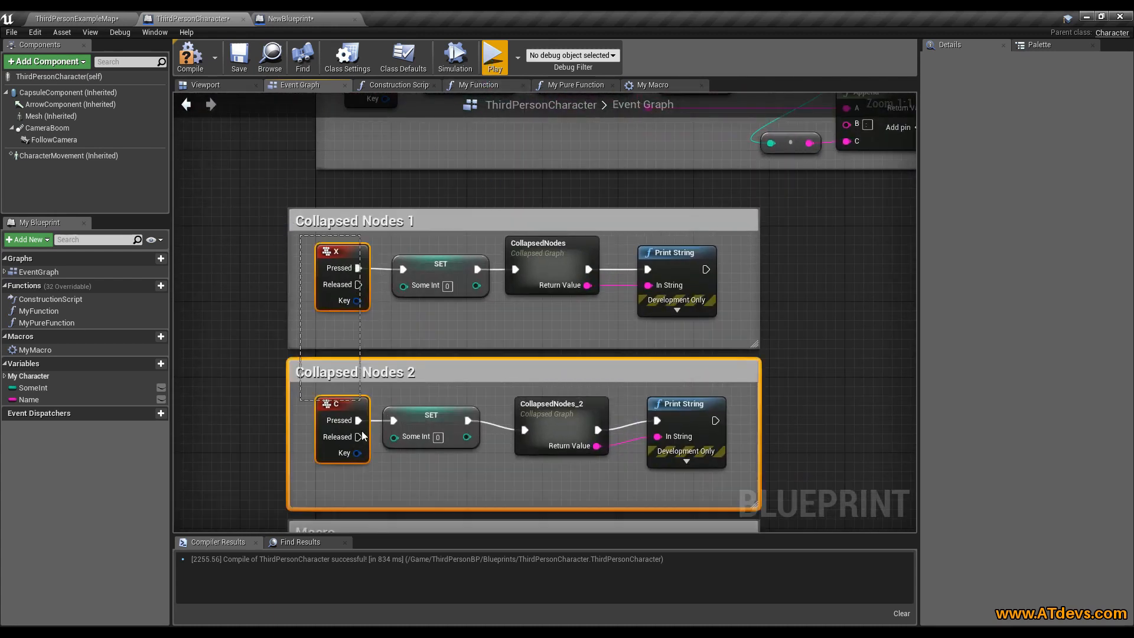
mouse_move(494, 57)
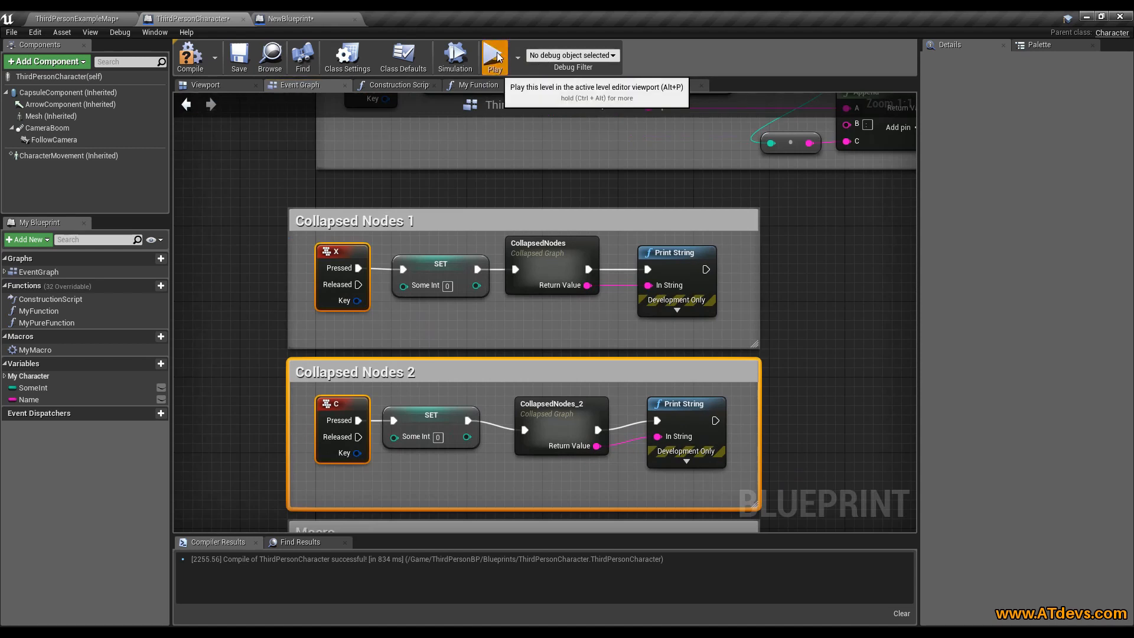
left_click(494, 56)
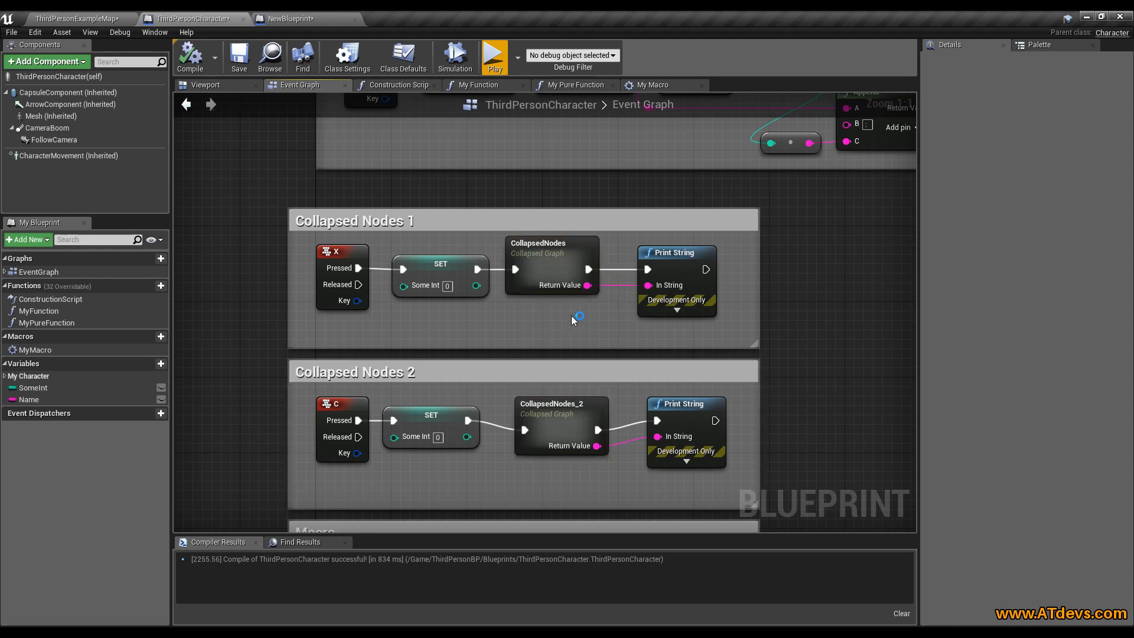
left_click(551, 252)
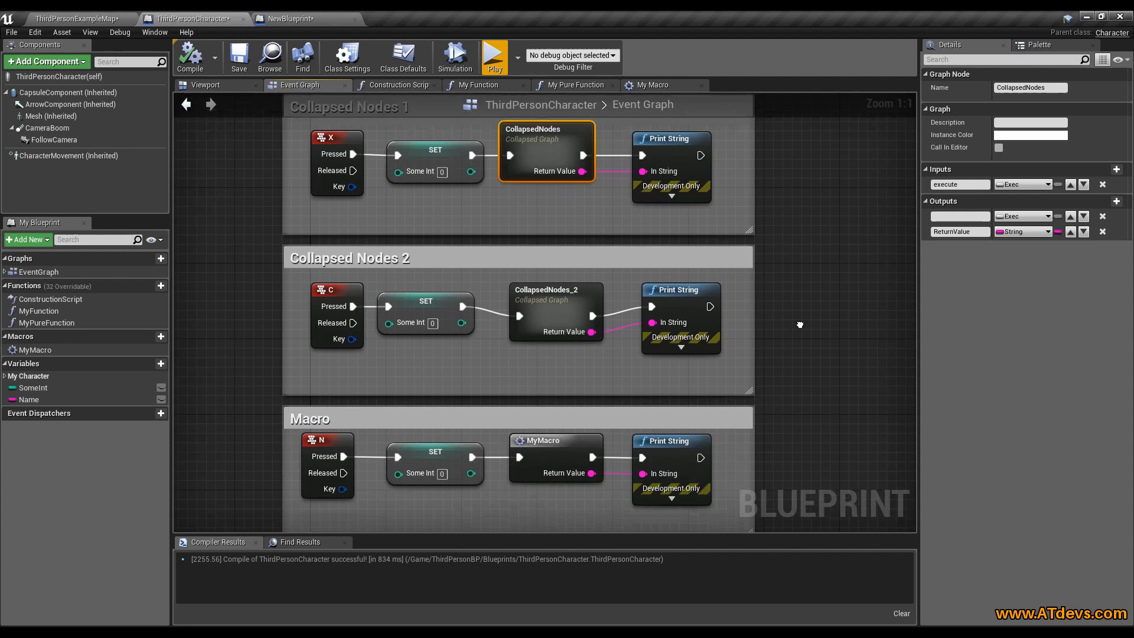
scroll("down", 3)
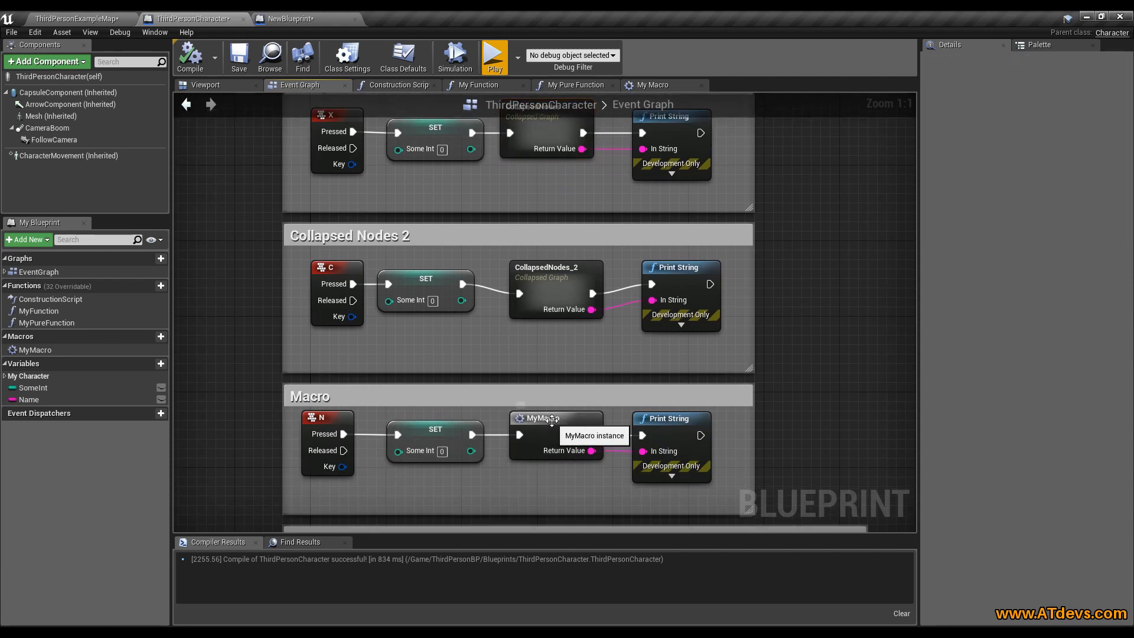
left_click(555, 419)
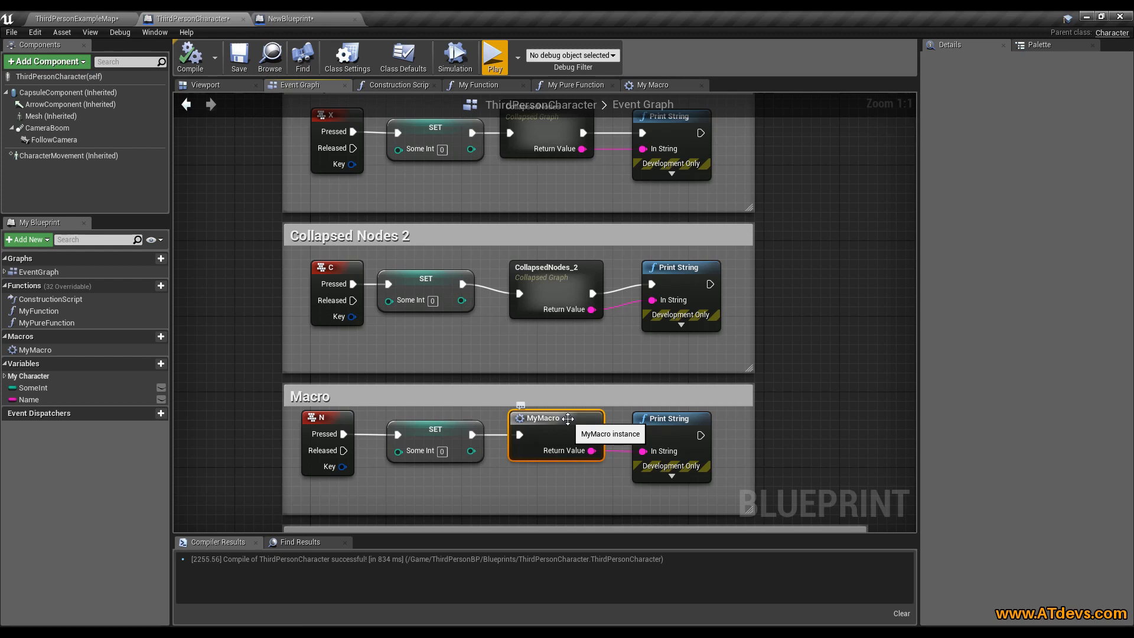
mouse_move(578, 497)
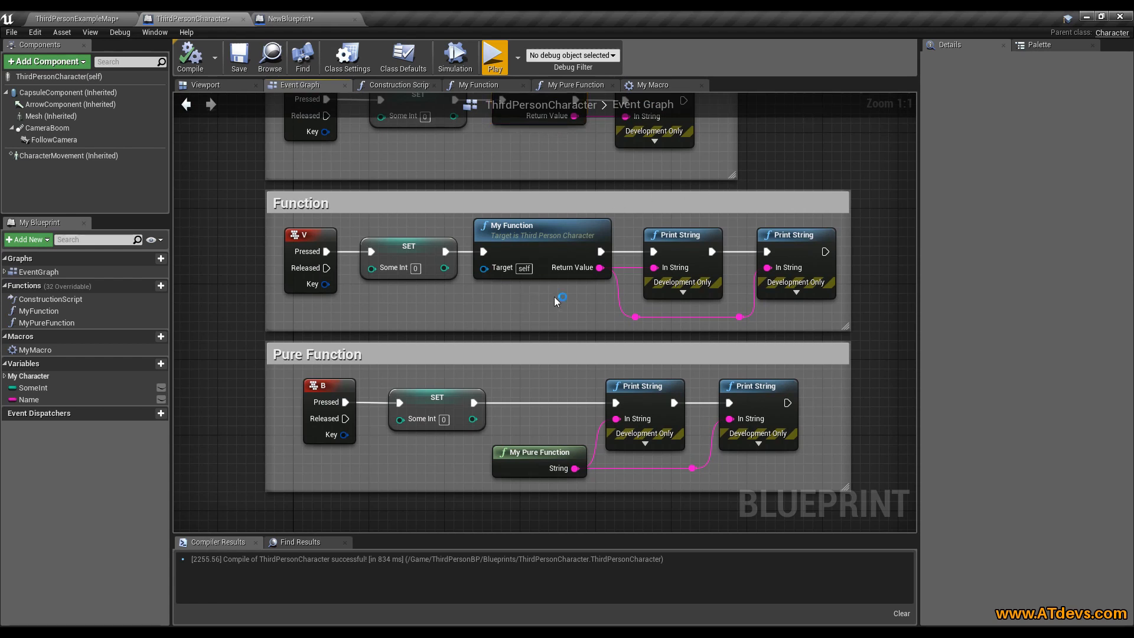
left_click(541, 224)
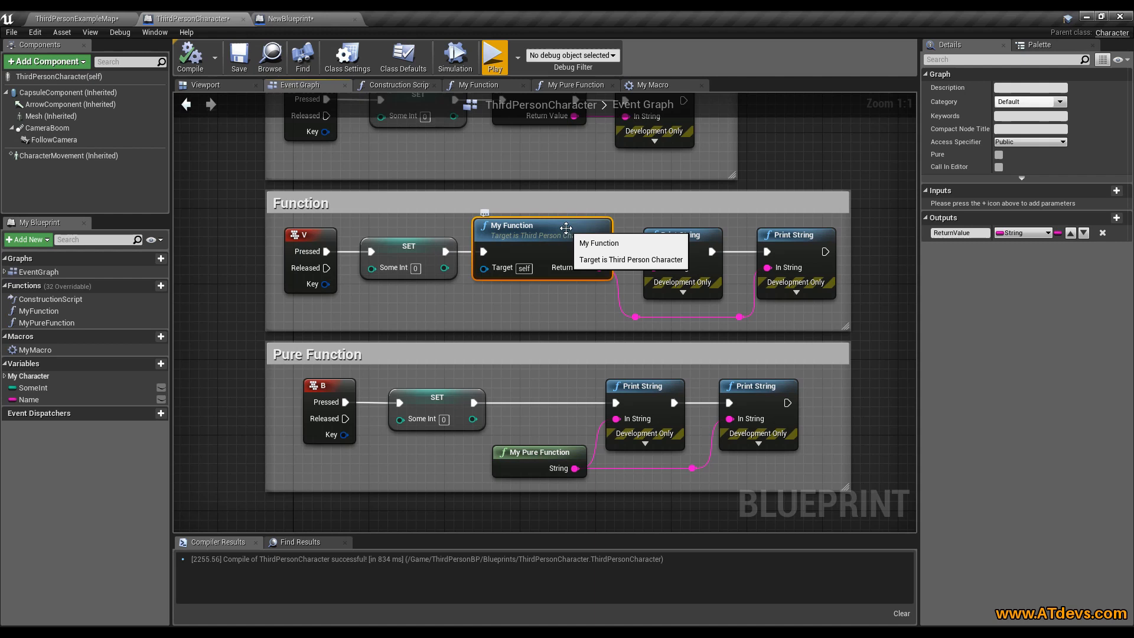
left_click(478, 85)
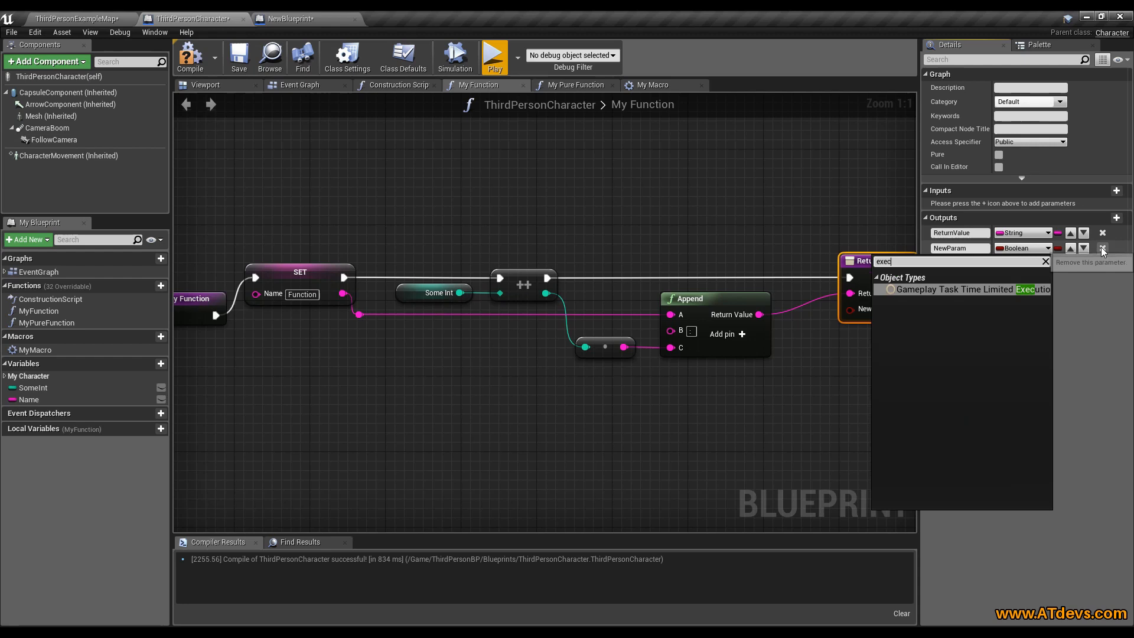
left_click(1102, 248)
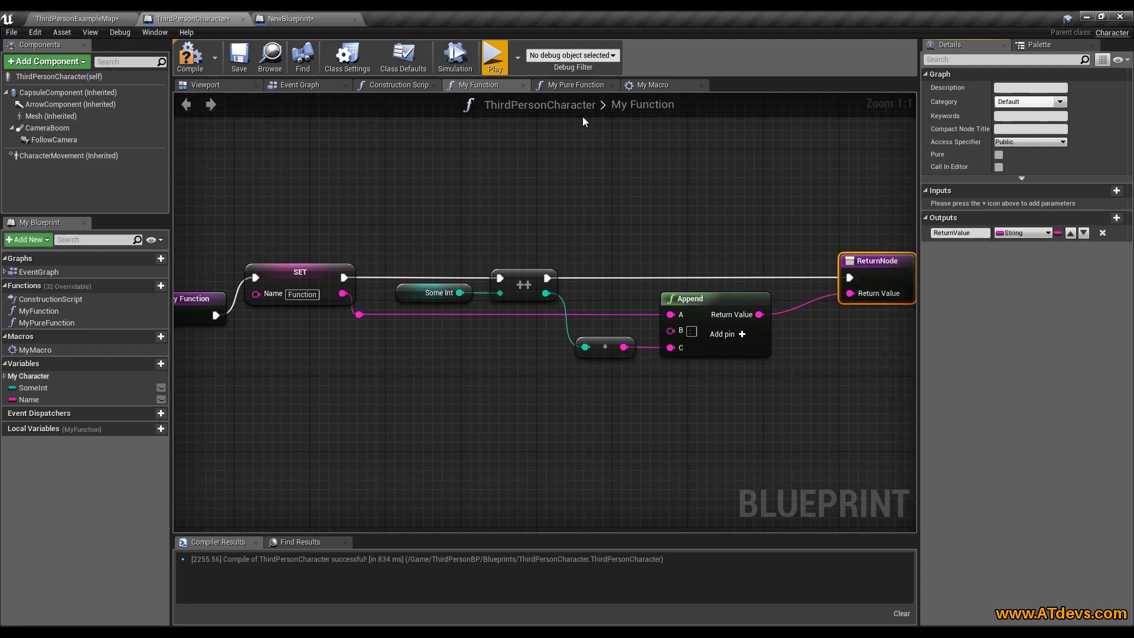
left_click(296, 85)
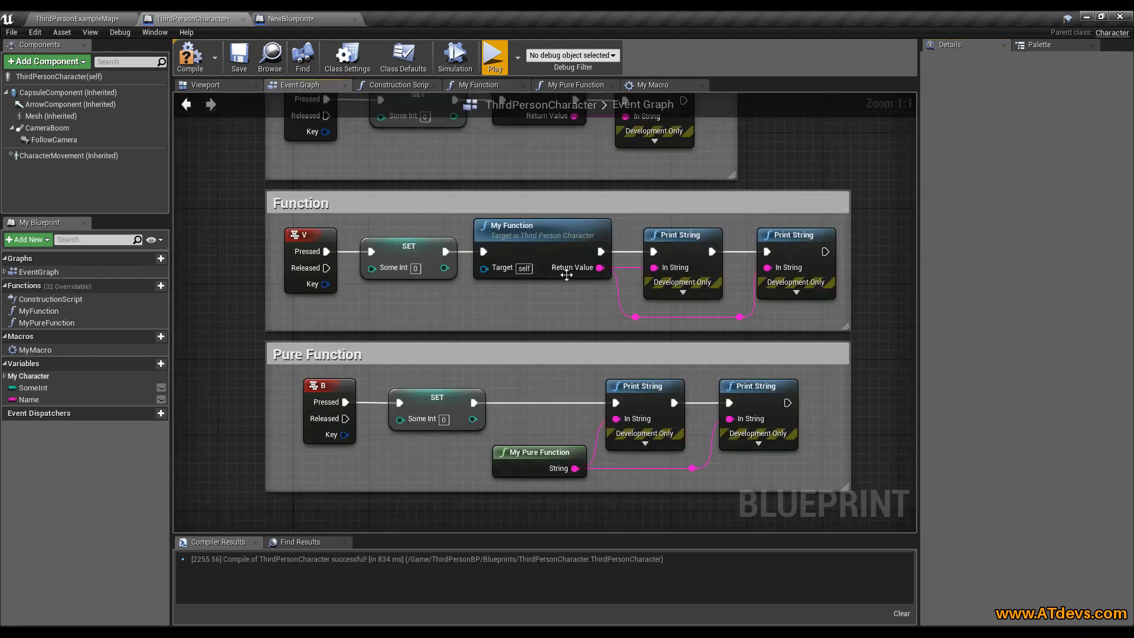
left_click(542, 234)
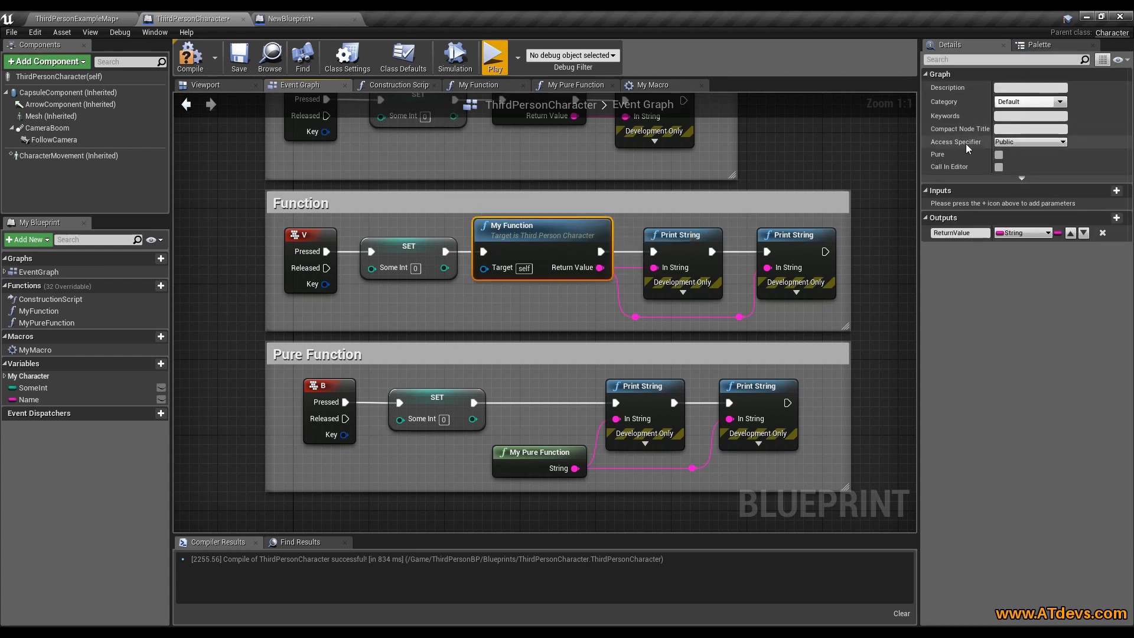
left_click(1029, 141)
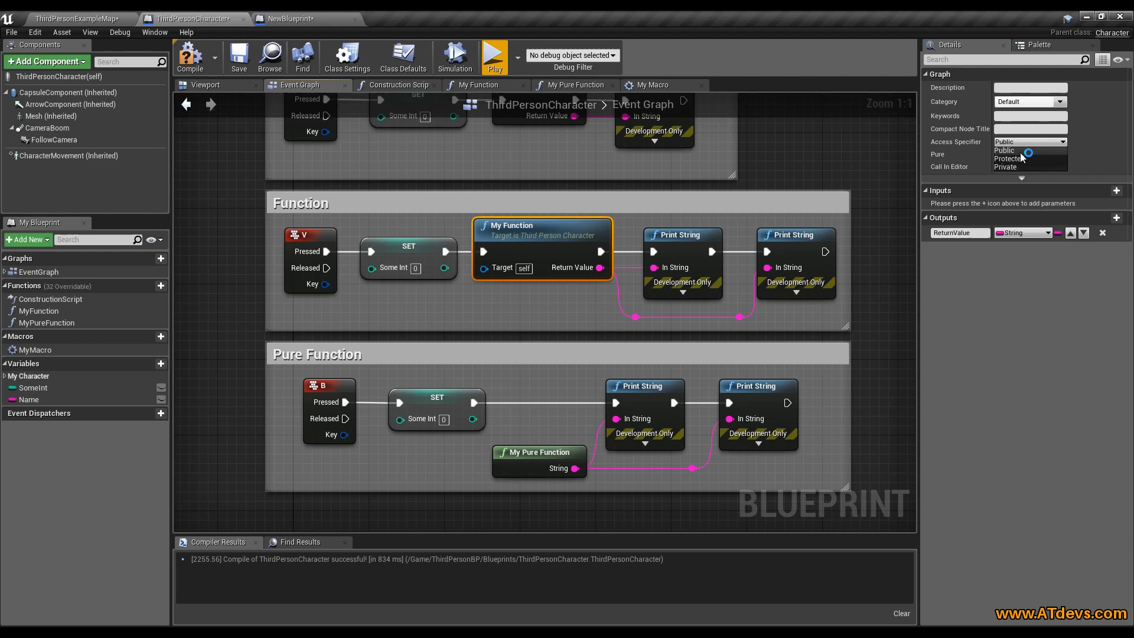
mouse_move(920, 157)
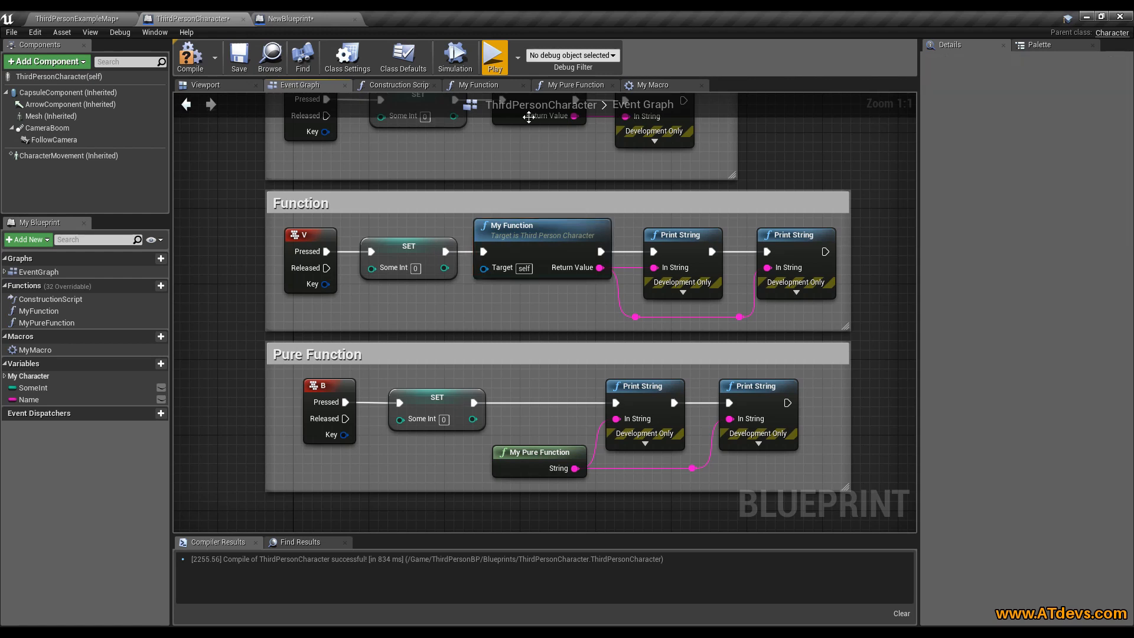
mouse_move(293, 18)
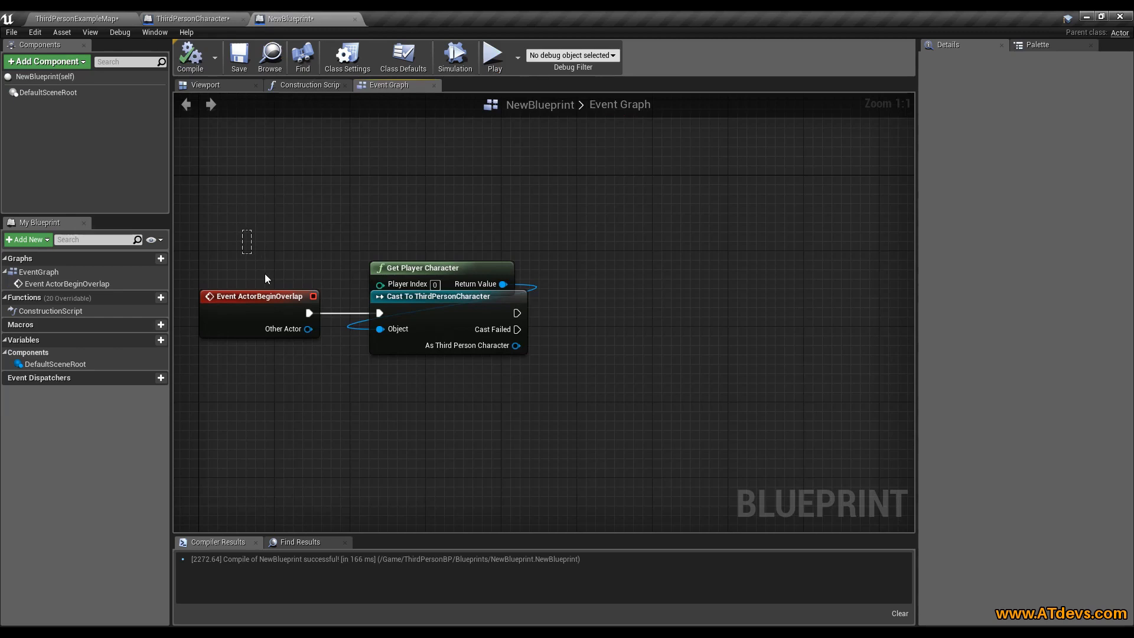
left_click_drag(245, 232, 328, 391)
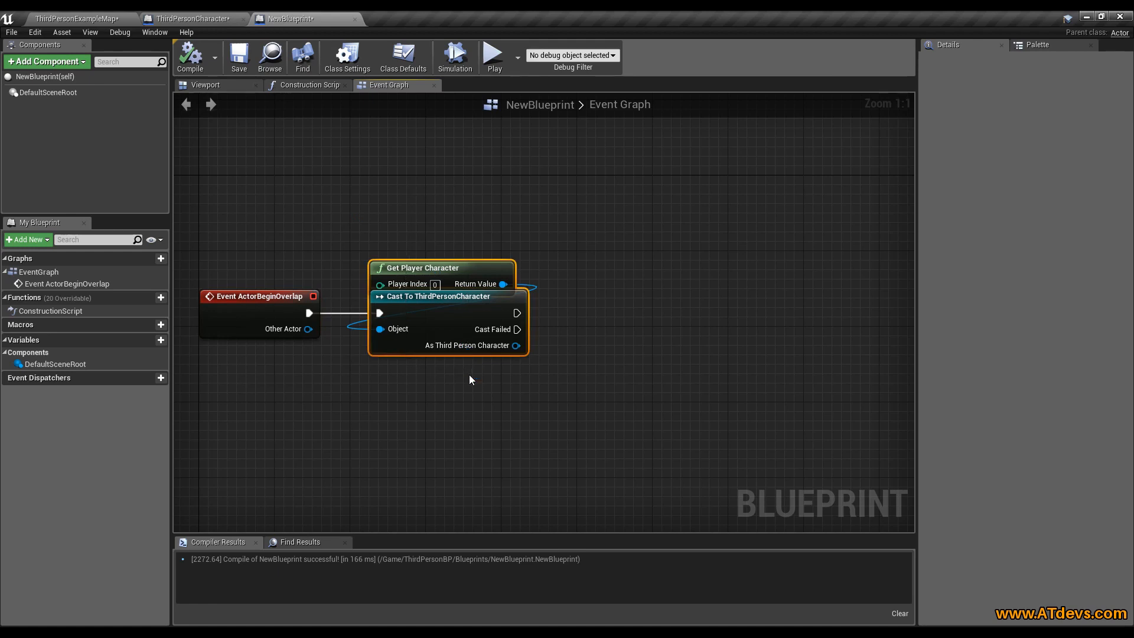
left_click(192, 18)
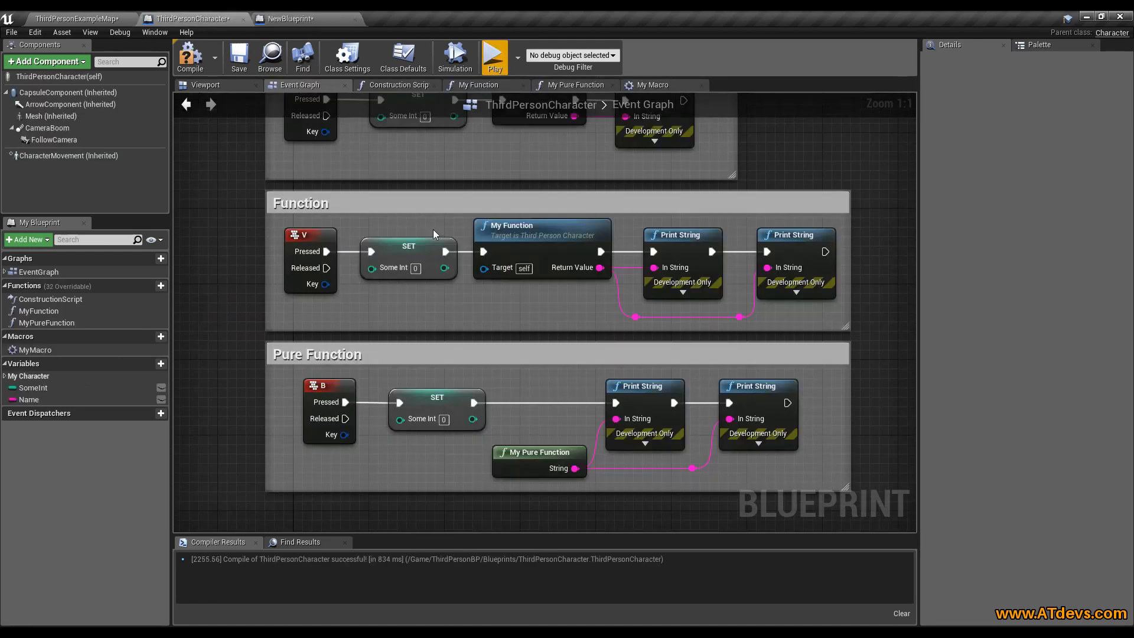
mouse_move(290, 18)
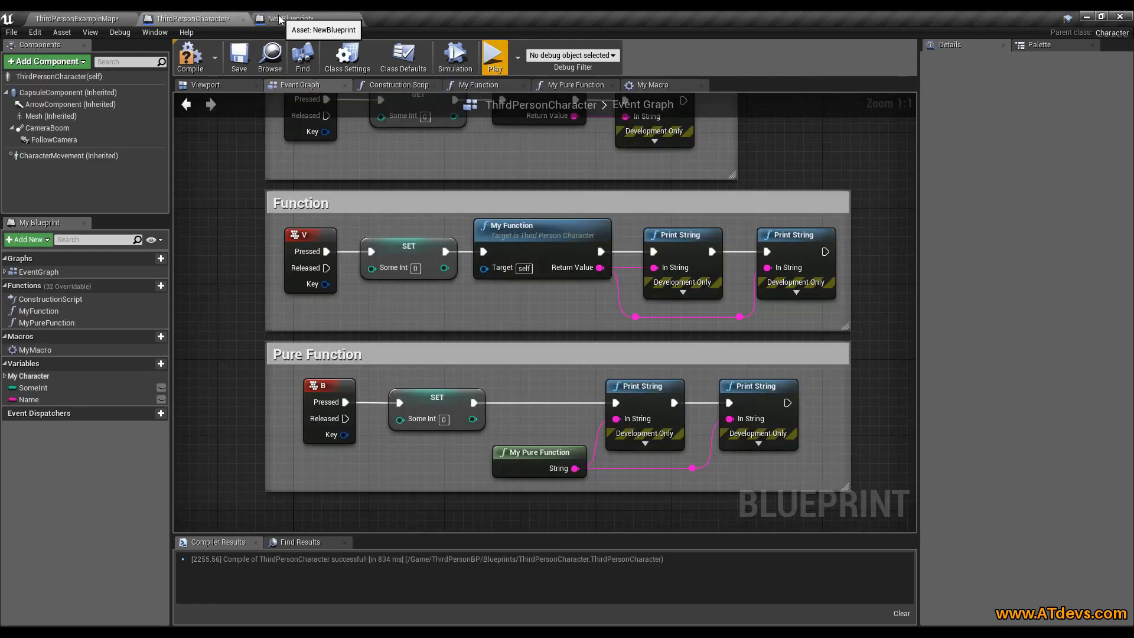
left_click(293, 18)
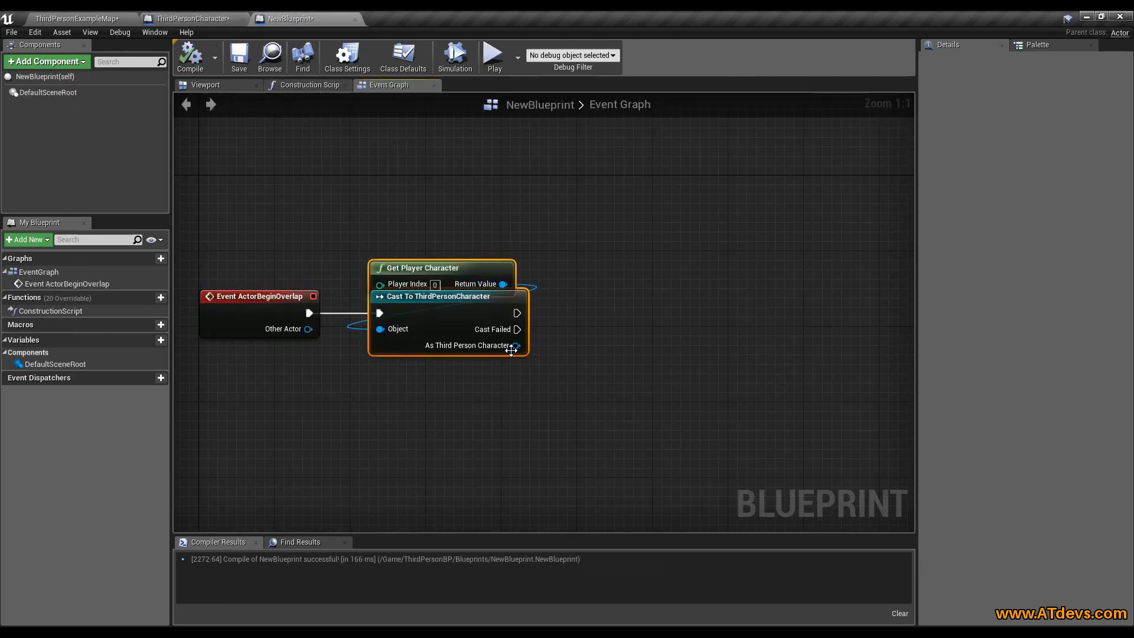
left_click_drag(514, 344, 585, 353)
type("my")
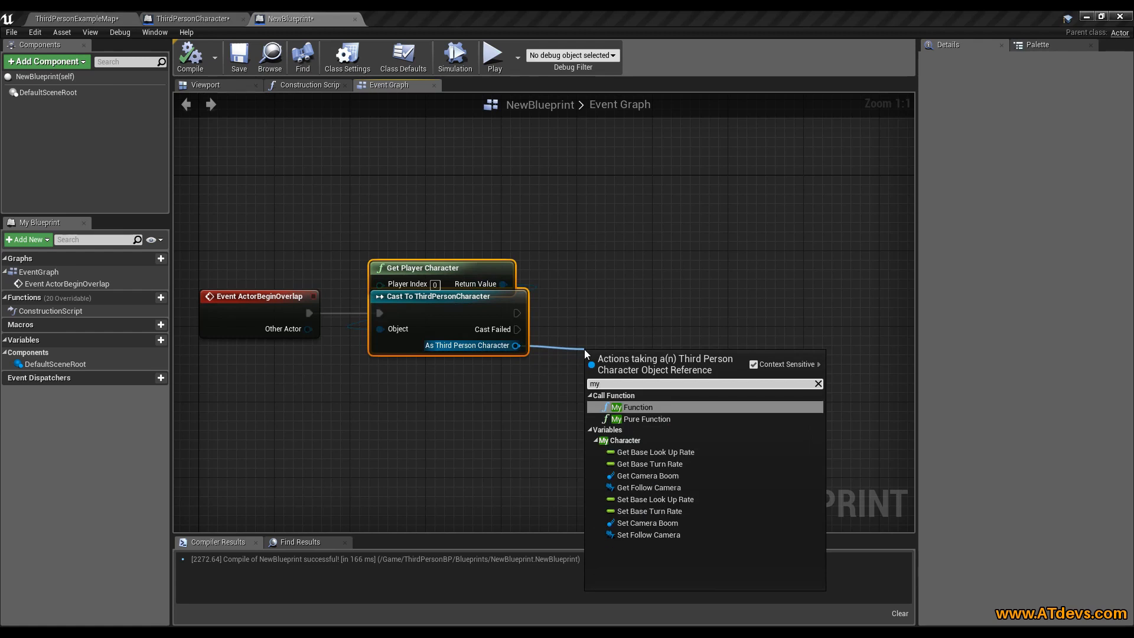
mouse_move(667, 411)
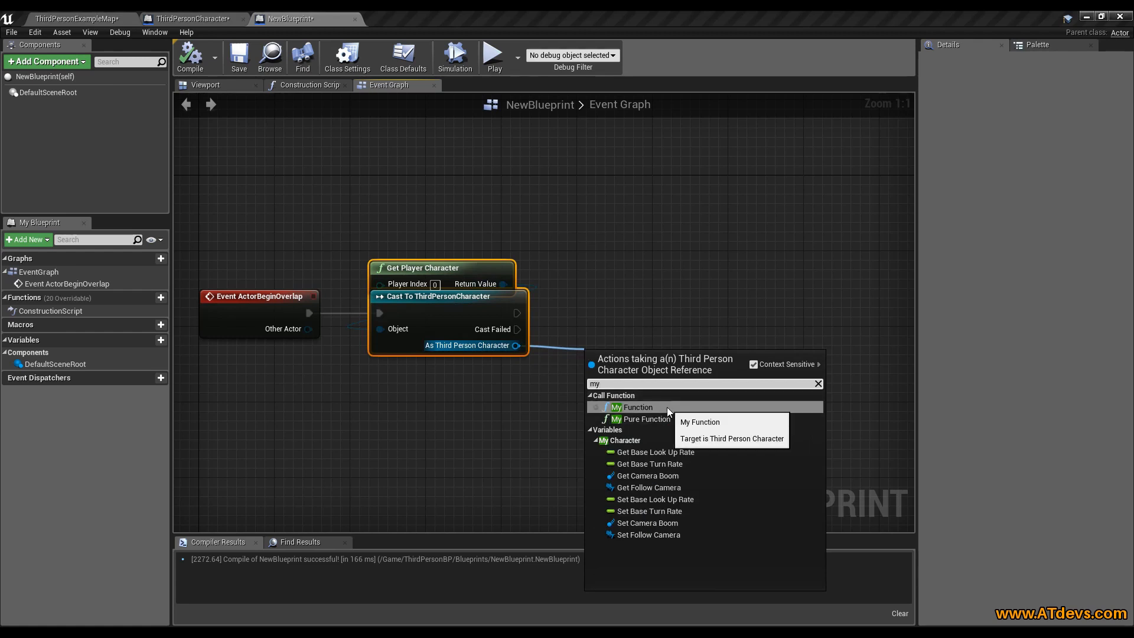
mouse_move(644, 418)
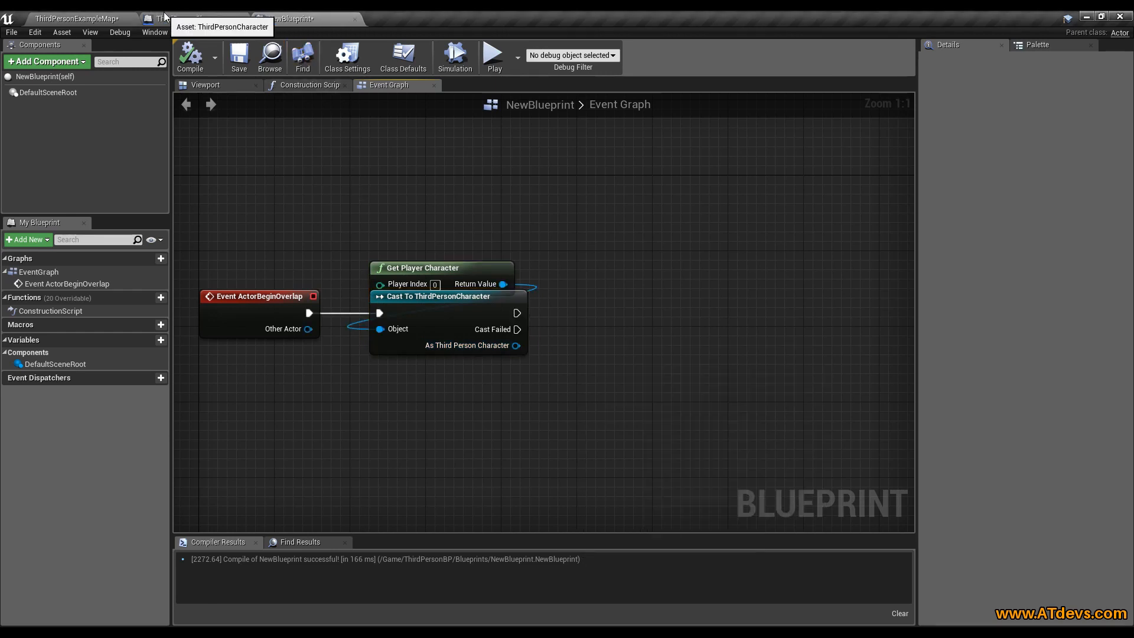
- View My Function's inner graph in ThirdPersonCharacter, then return to its event graph with Function and Pure Function examples
left_click(192, 18)
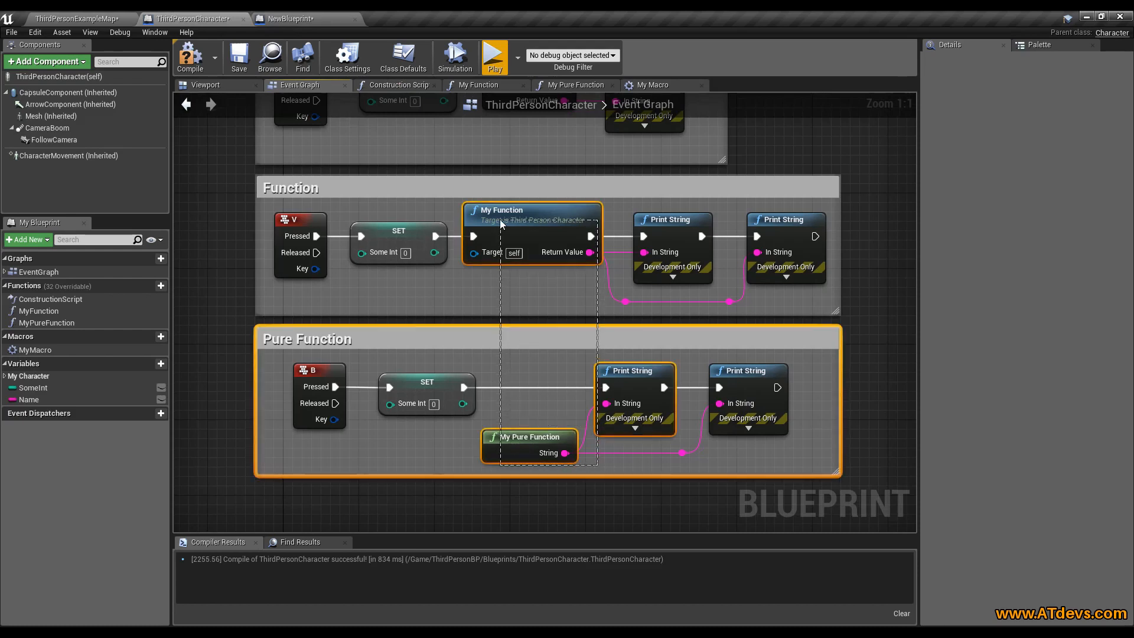
left_click(502, 211)
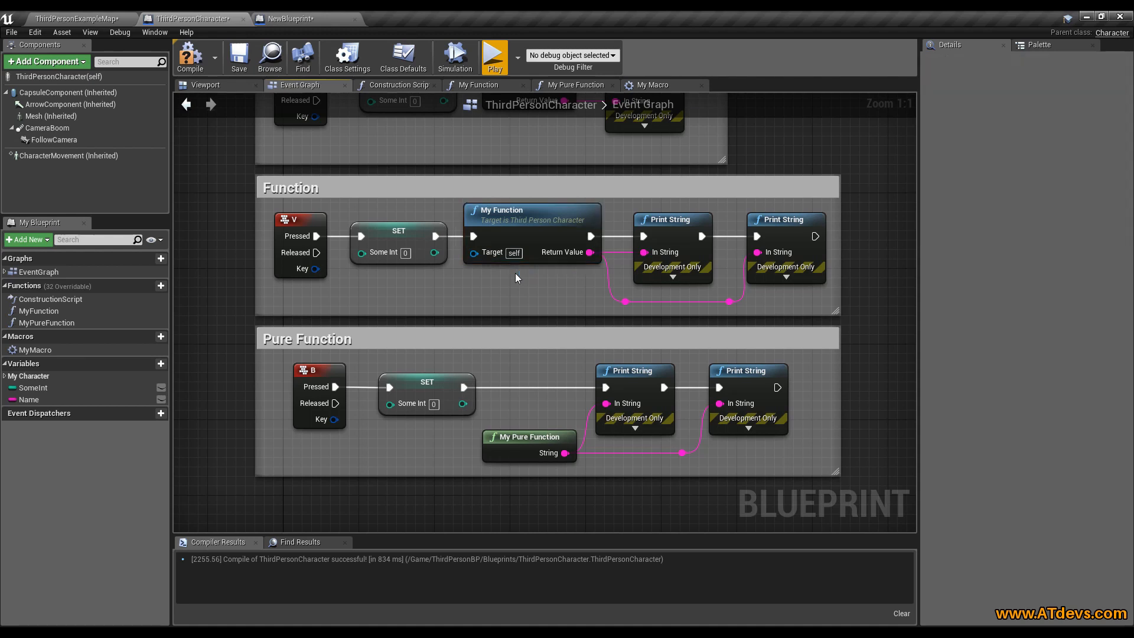
mouse_move(532, 210)
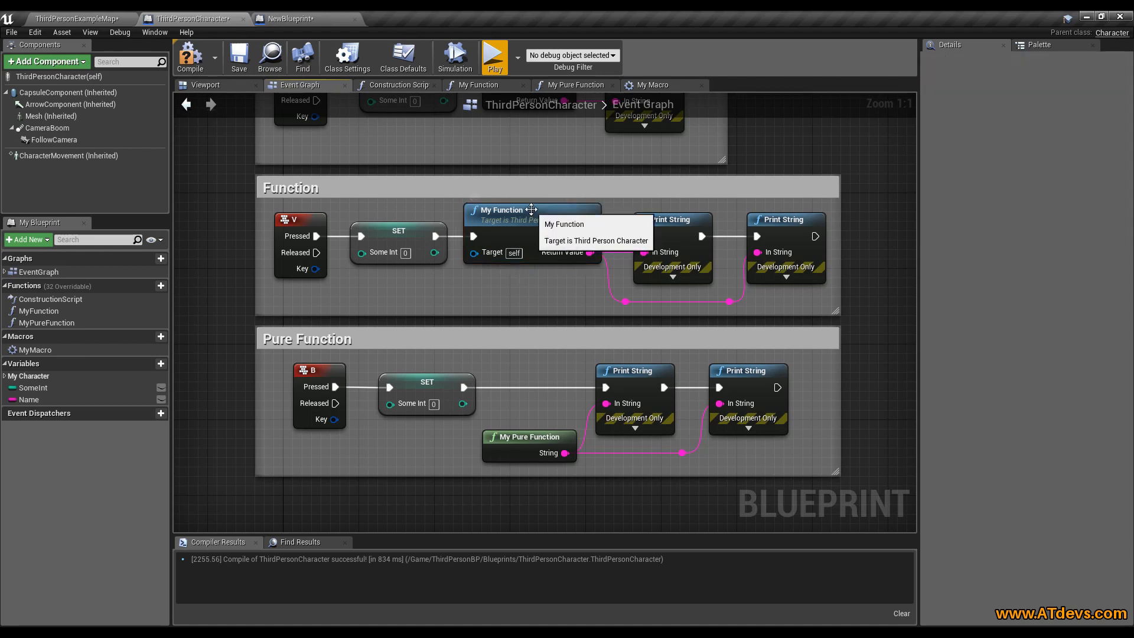
left_click(532, 210)
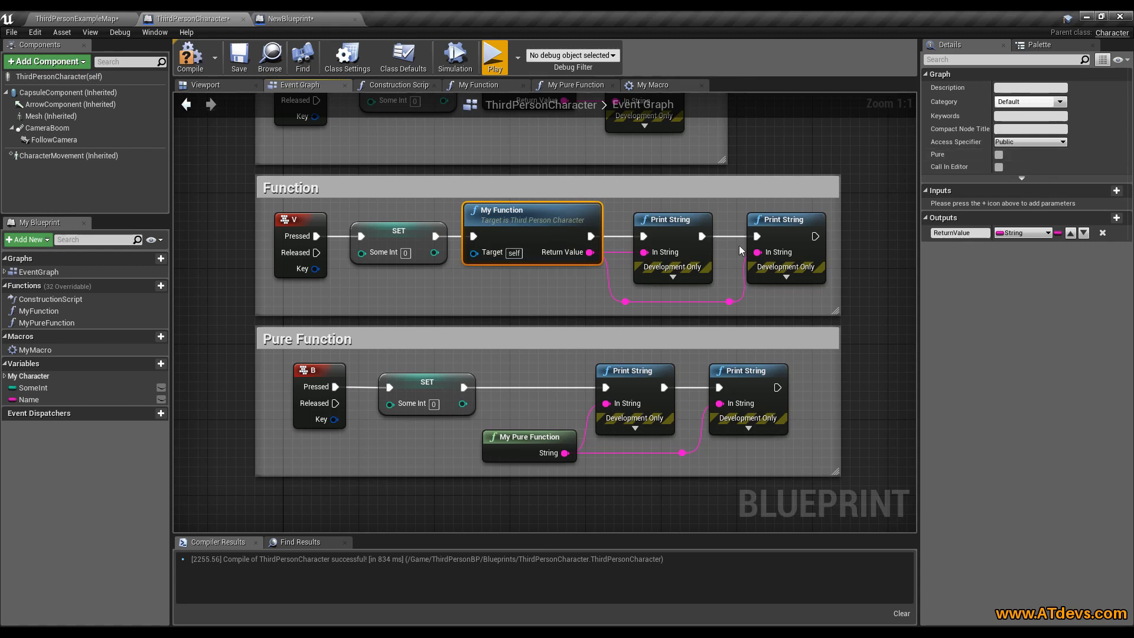
mouse_move(488, 286)
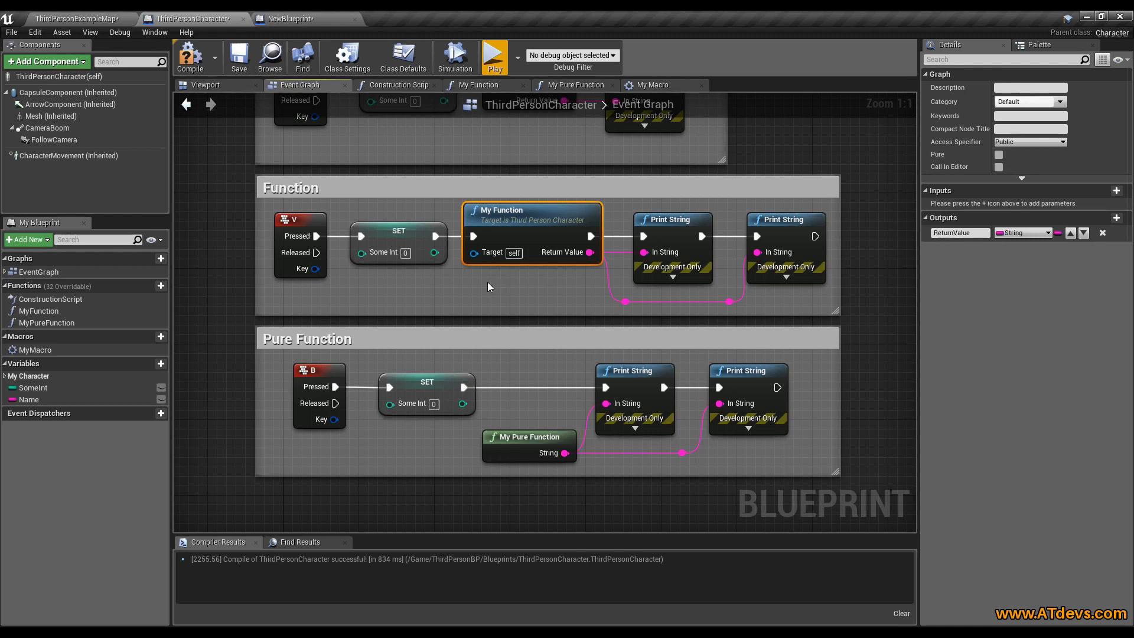
mouse_move(385, 211)
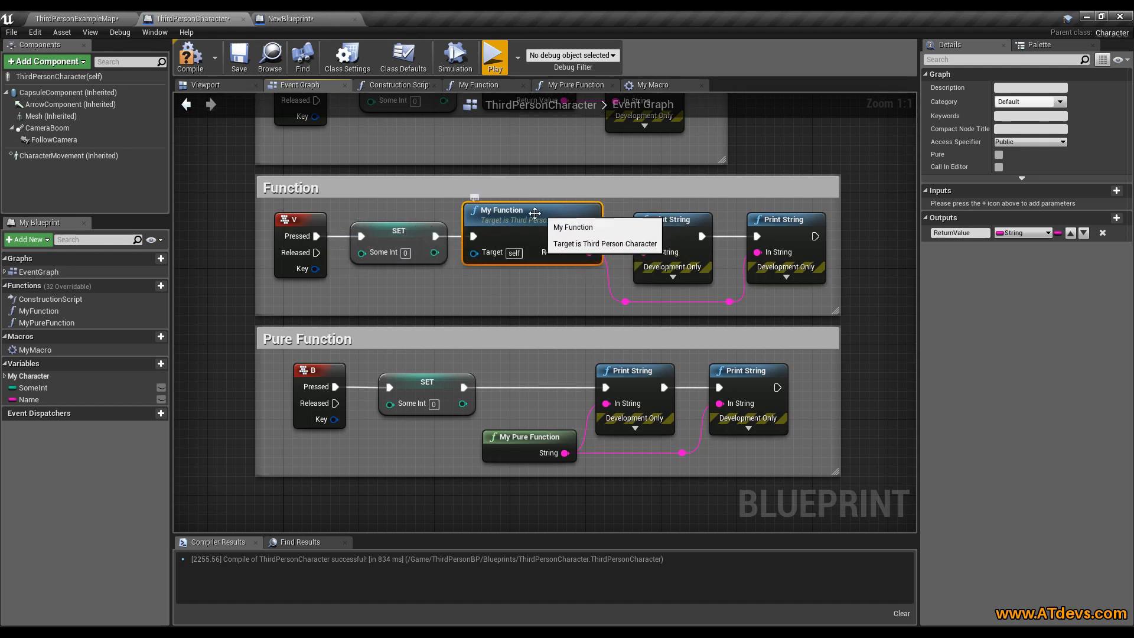
left_click(477, 85)
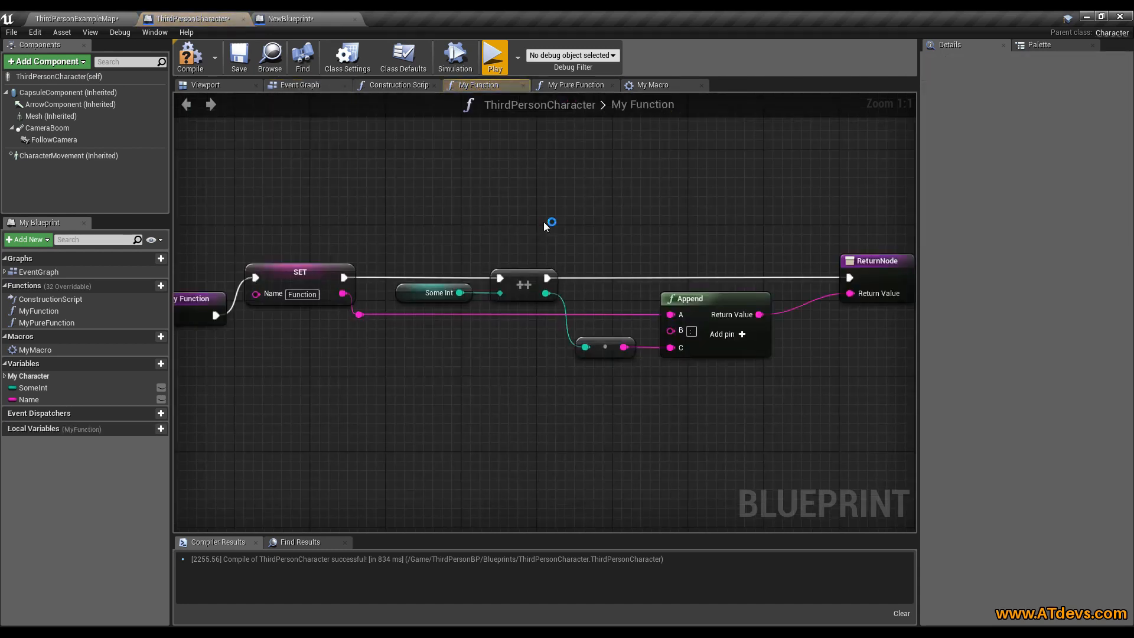
mouse_move(523, 159)
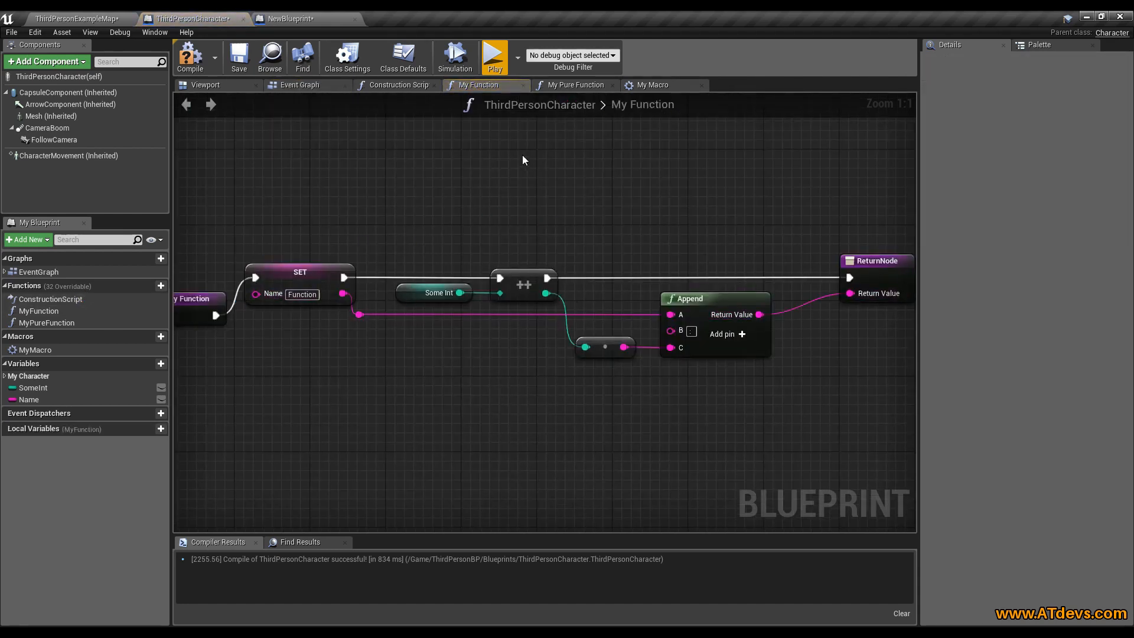
left_click(298, 85)
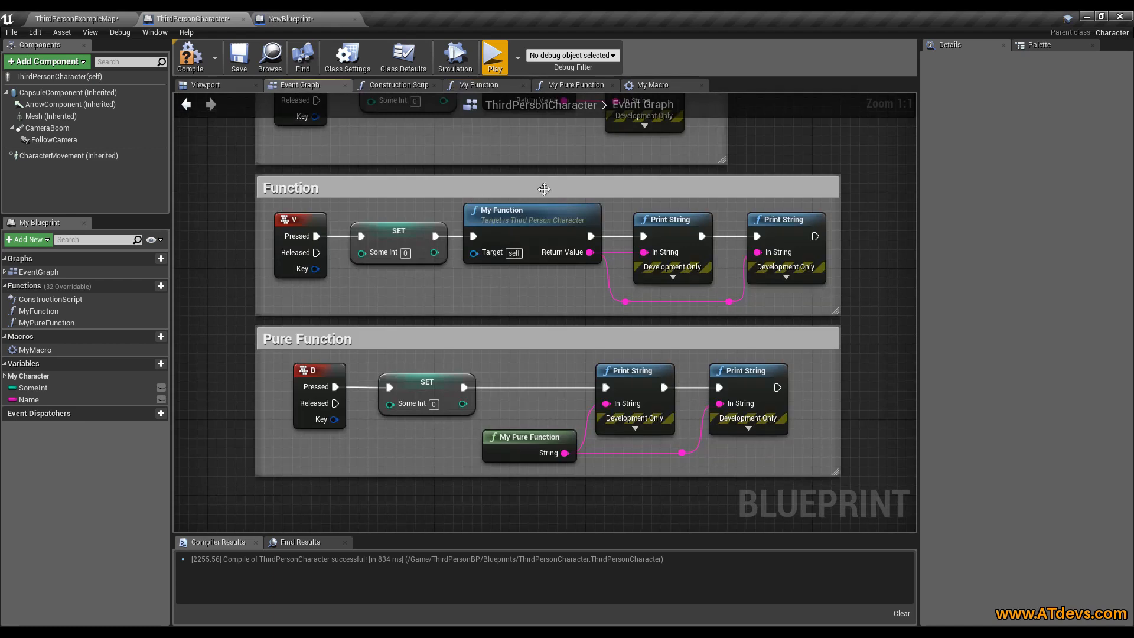
left_click(671, 220)
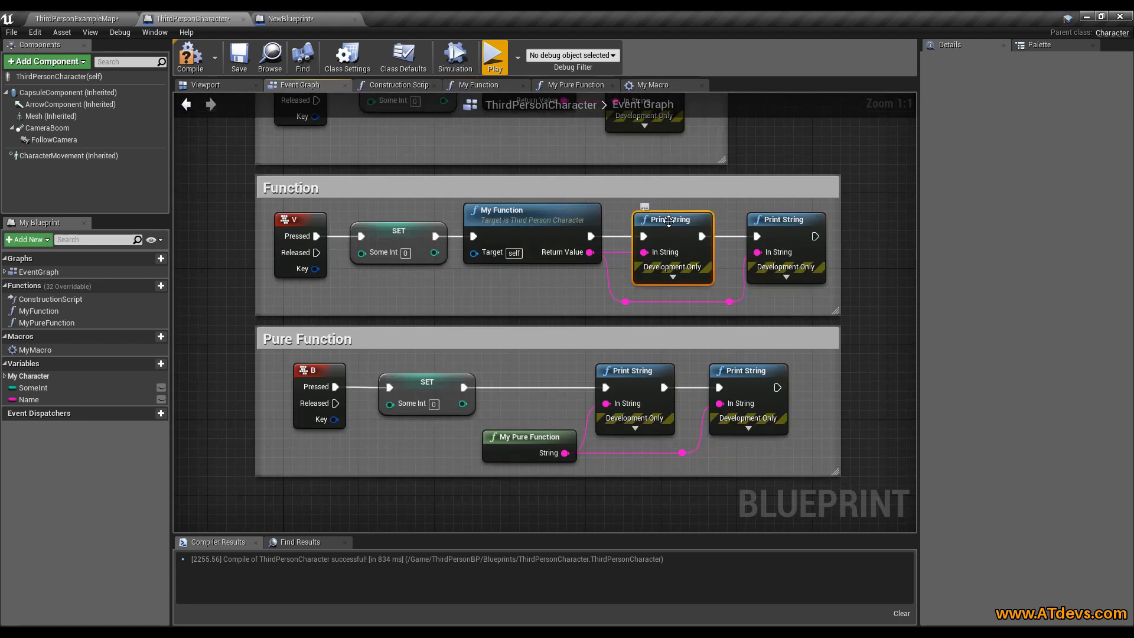
mouse_move(664, 251)
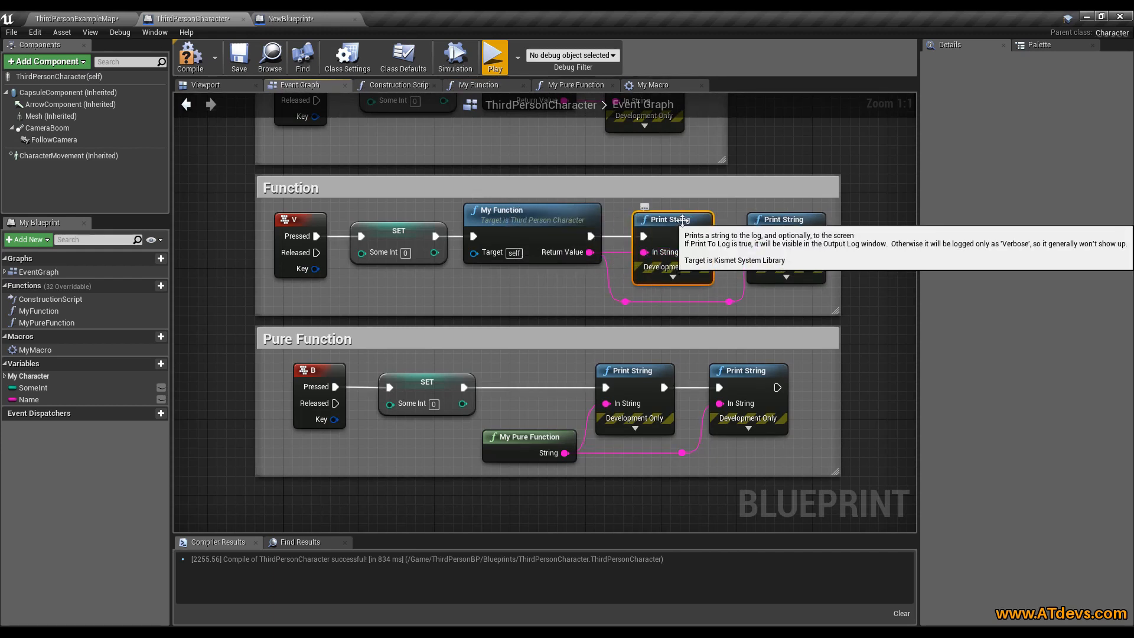
mouse_move(487, 230)
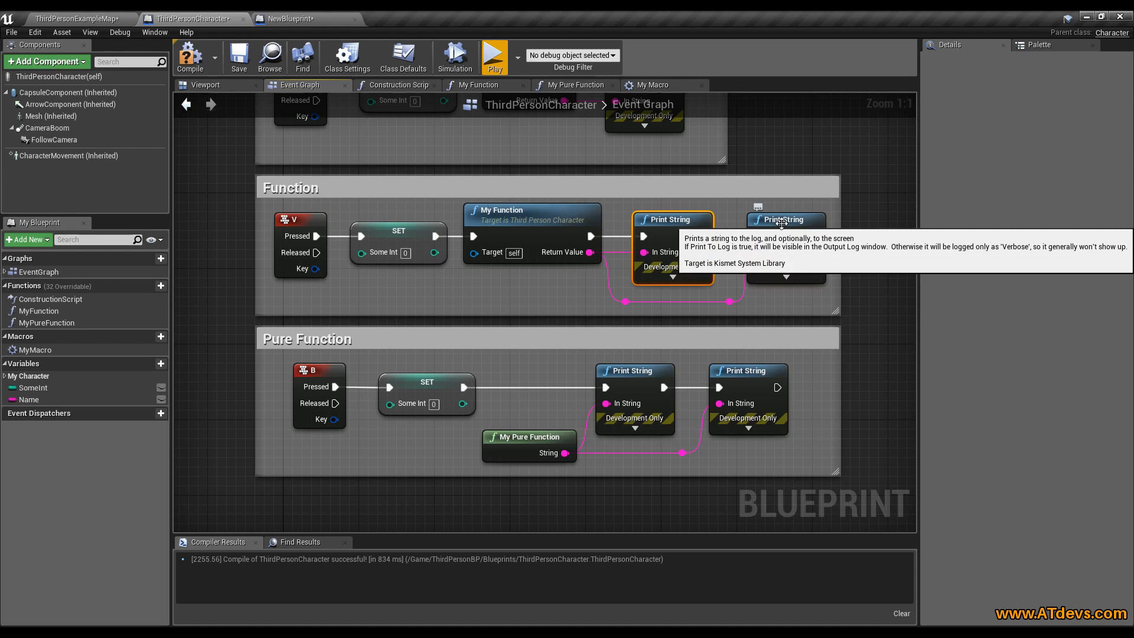
left_click(784, 219)
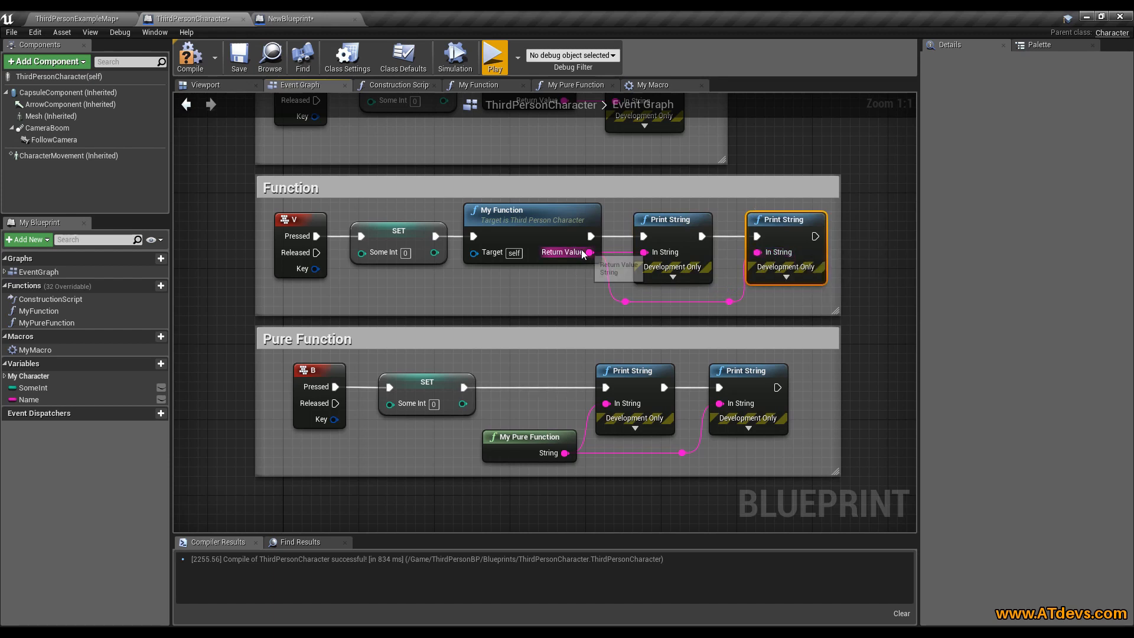
left_click(532, 214)
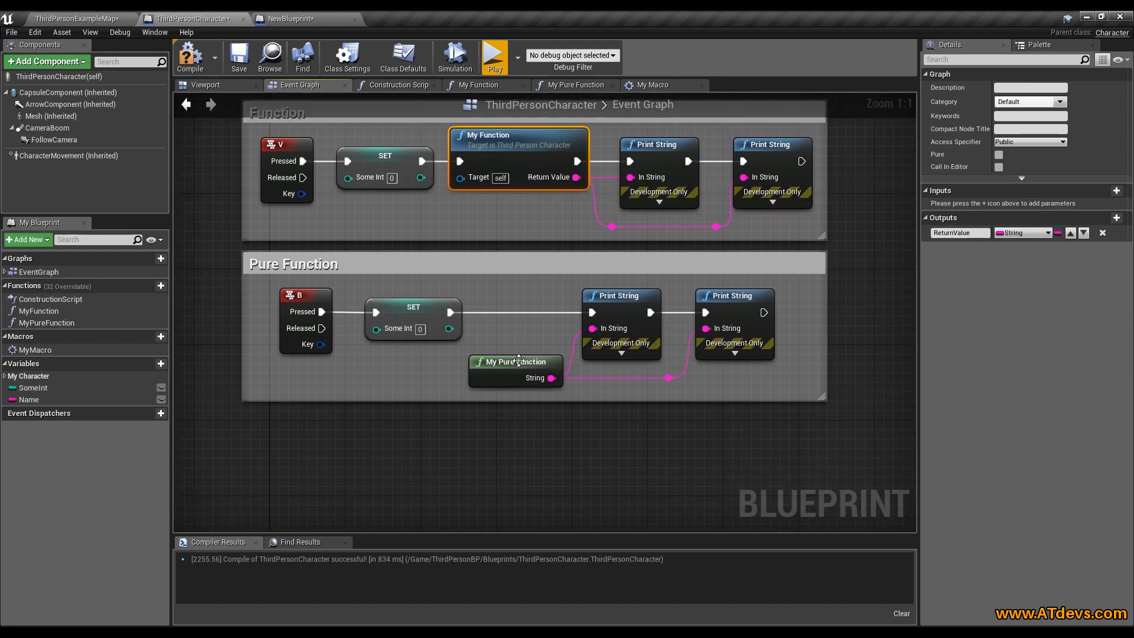
left_click(515, 361)
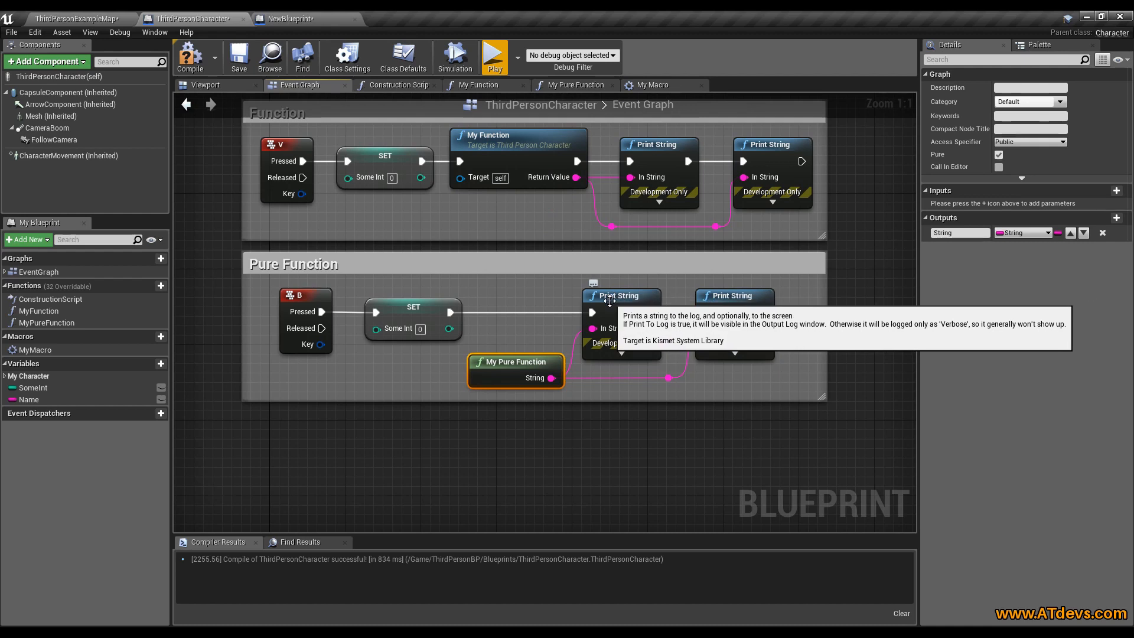
left_click(620, 295)
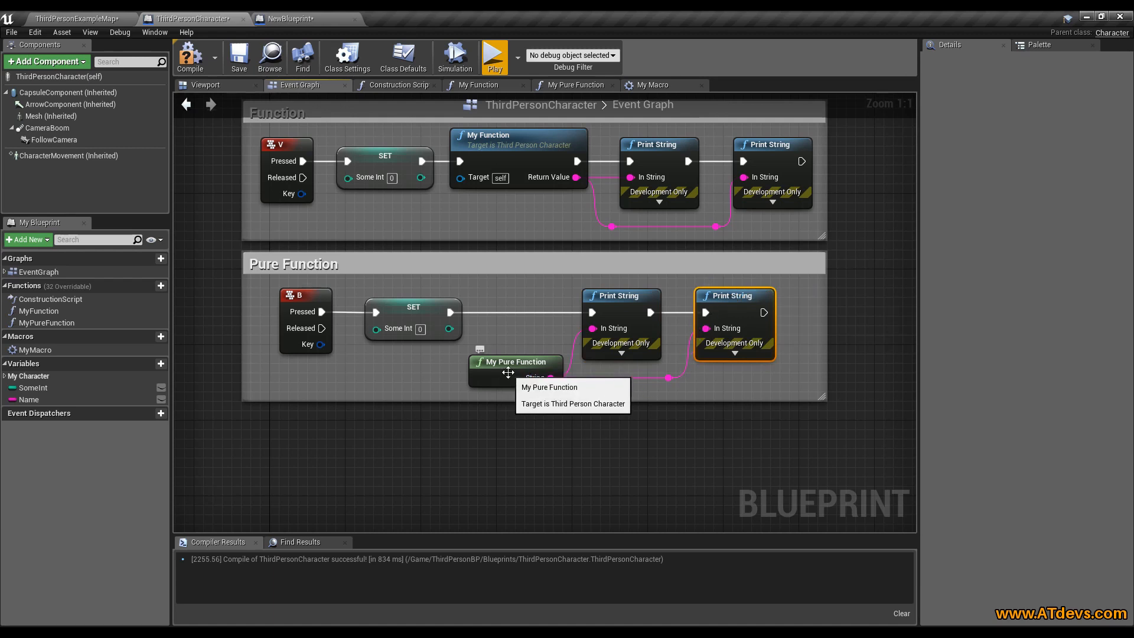
mouse_move(740, 334)
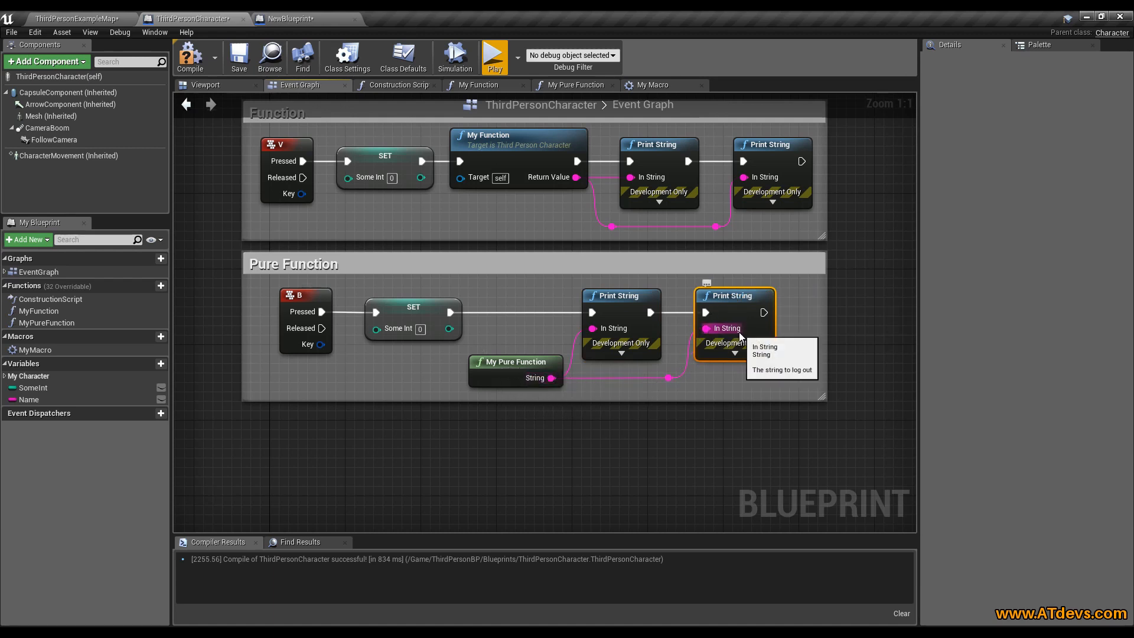
mouse_move(542, 225)
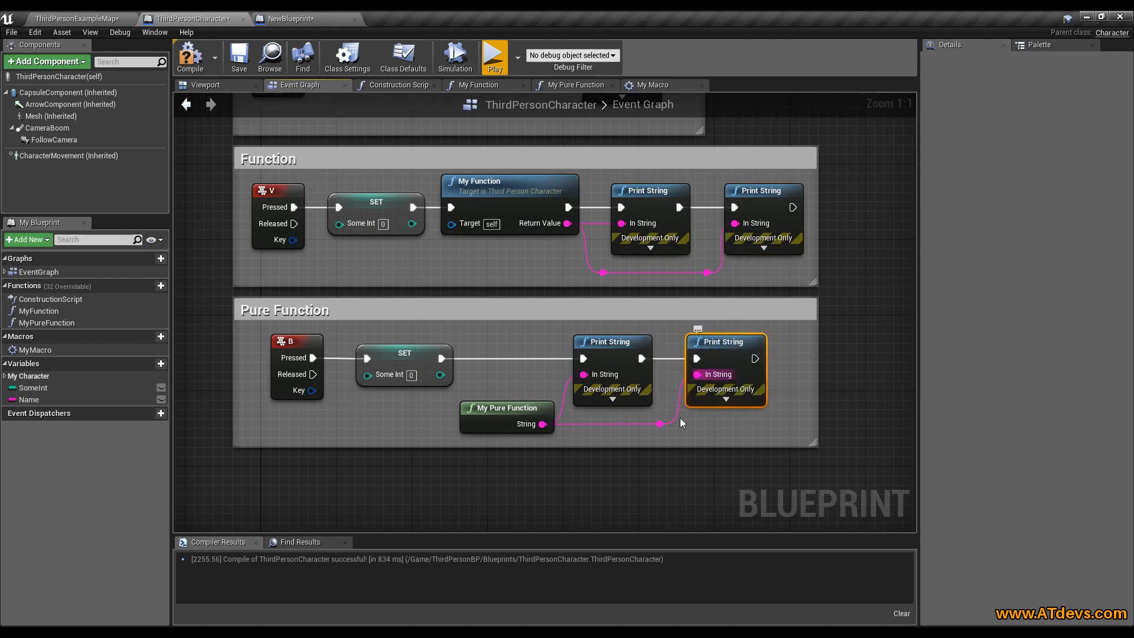
mouse_move(507, 407)
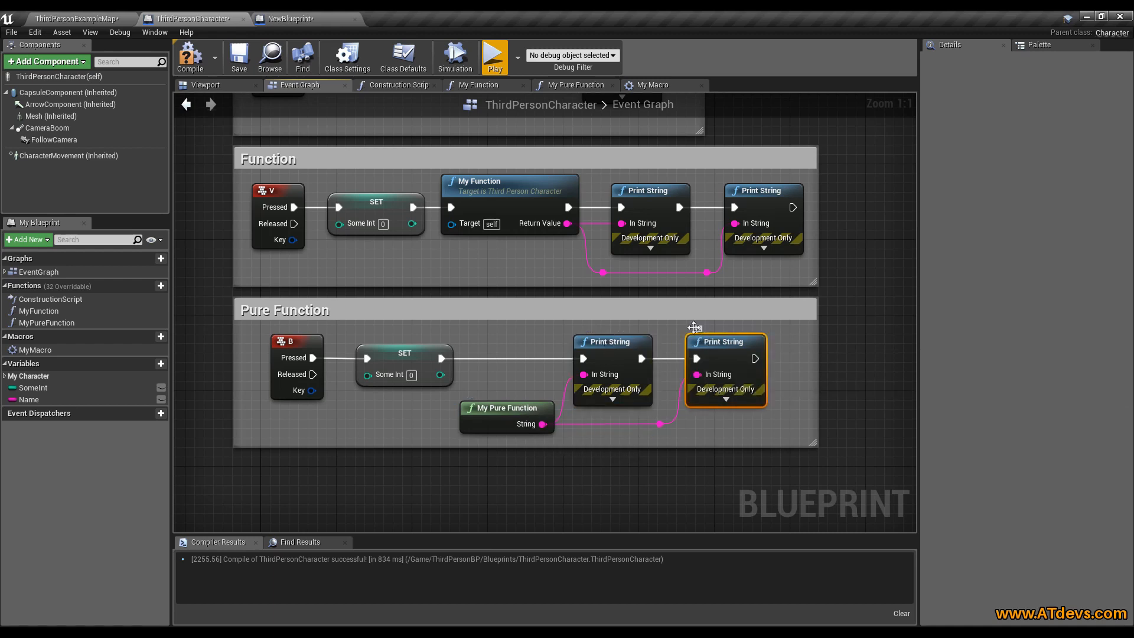
mouse_move(495, 57)
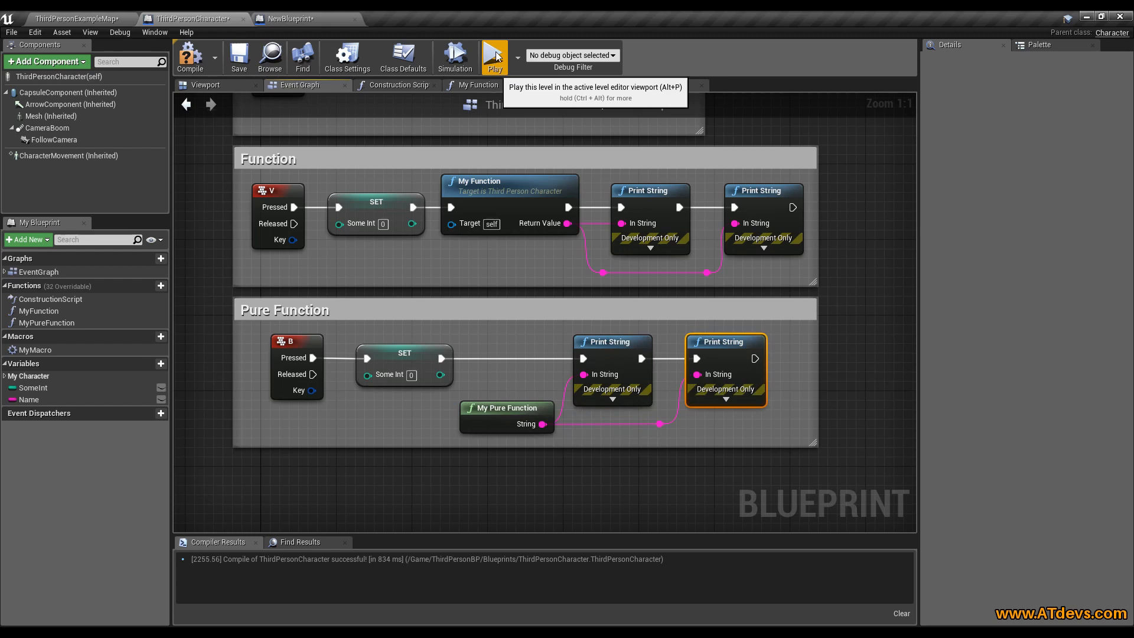
left_click(494, 57)
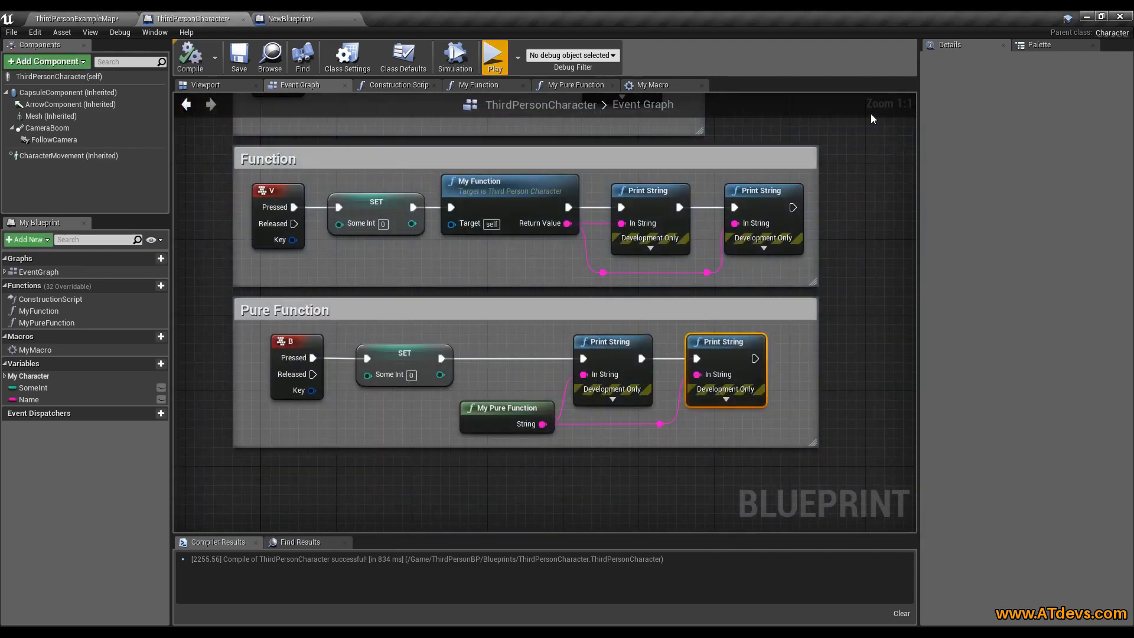
mouse_move(852, 124)
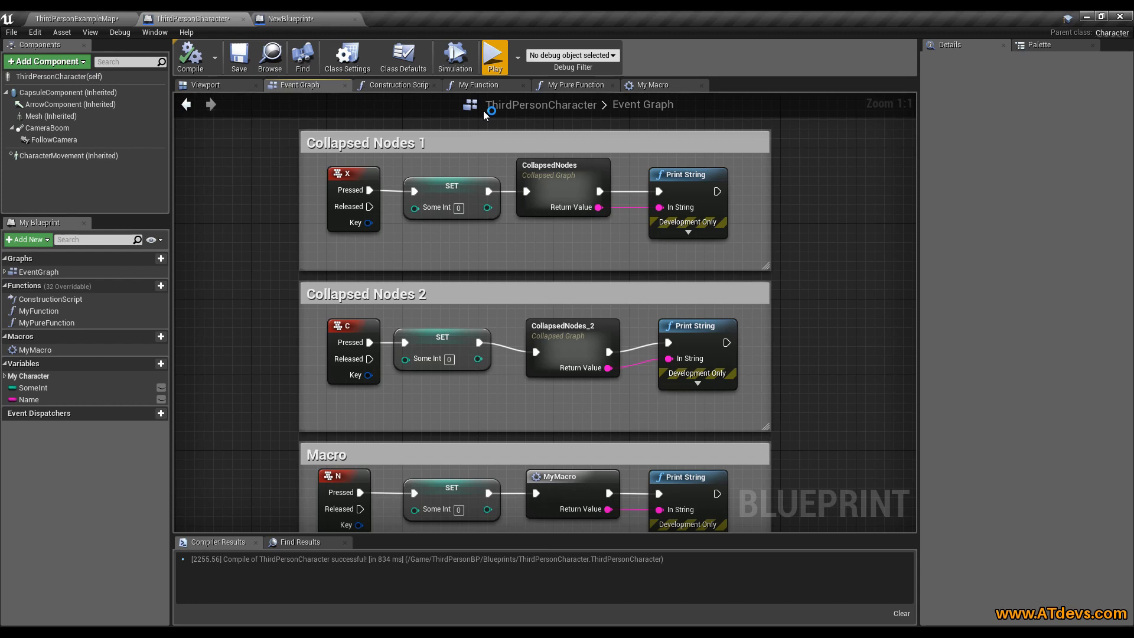
mouse_move(579, 289)
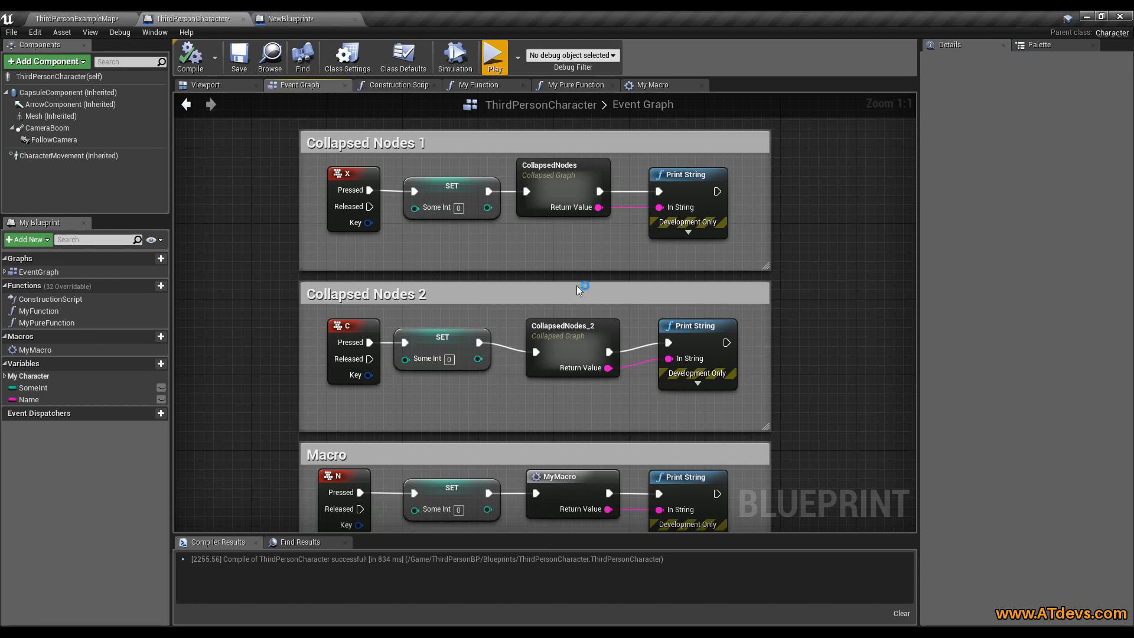
scroll("down", 3)
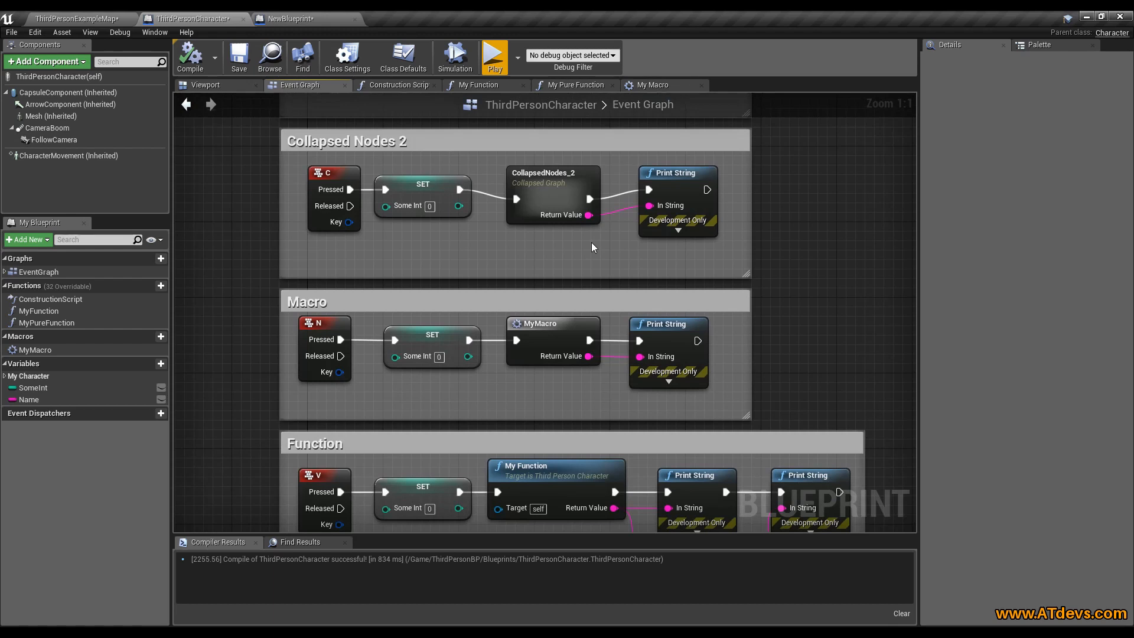
mouse_move(552, 329)
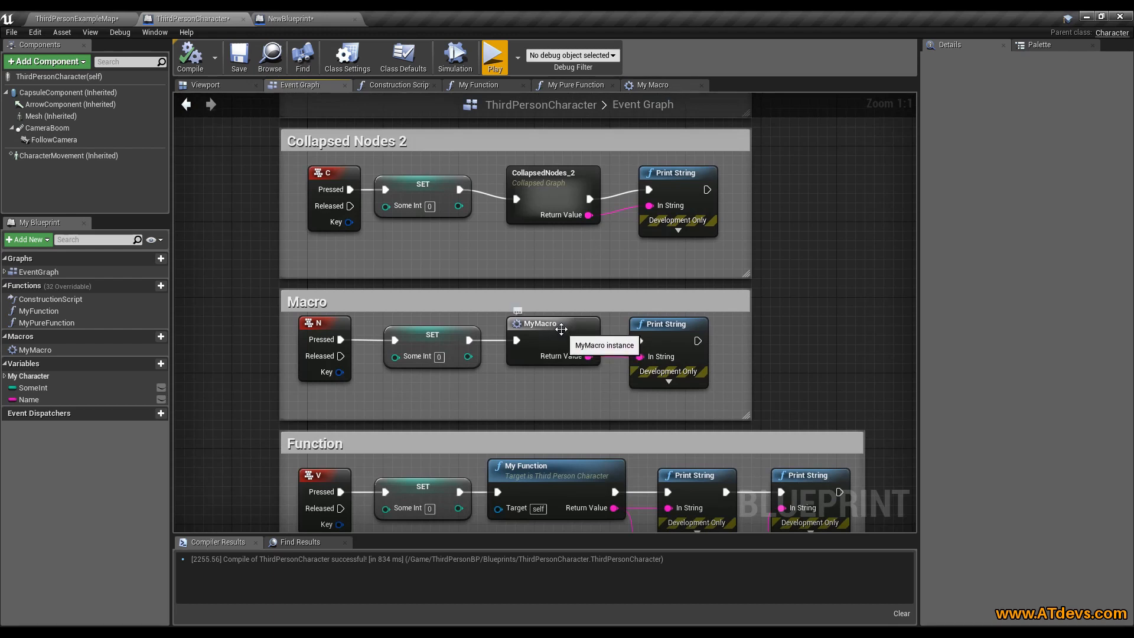
left_click(551, 323)
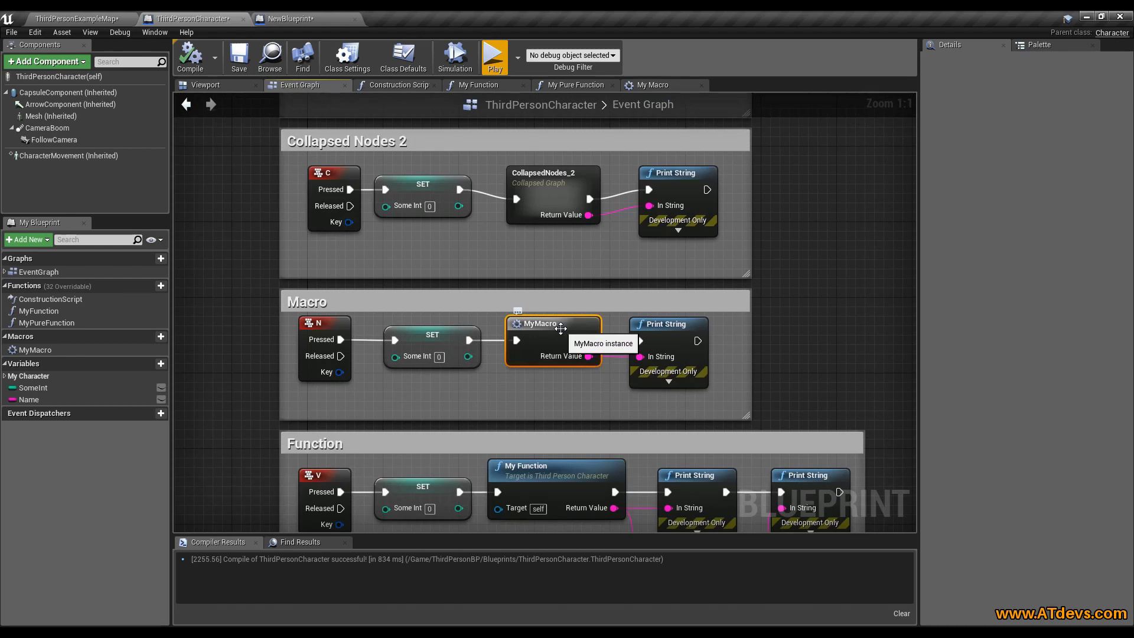
scroll("down", 3)
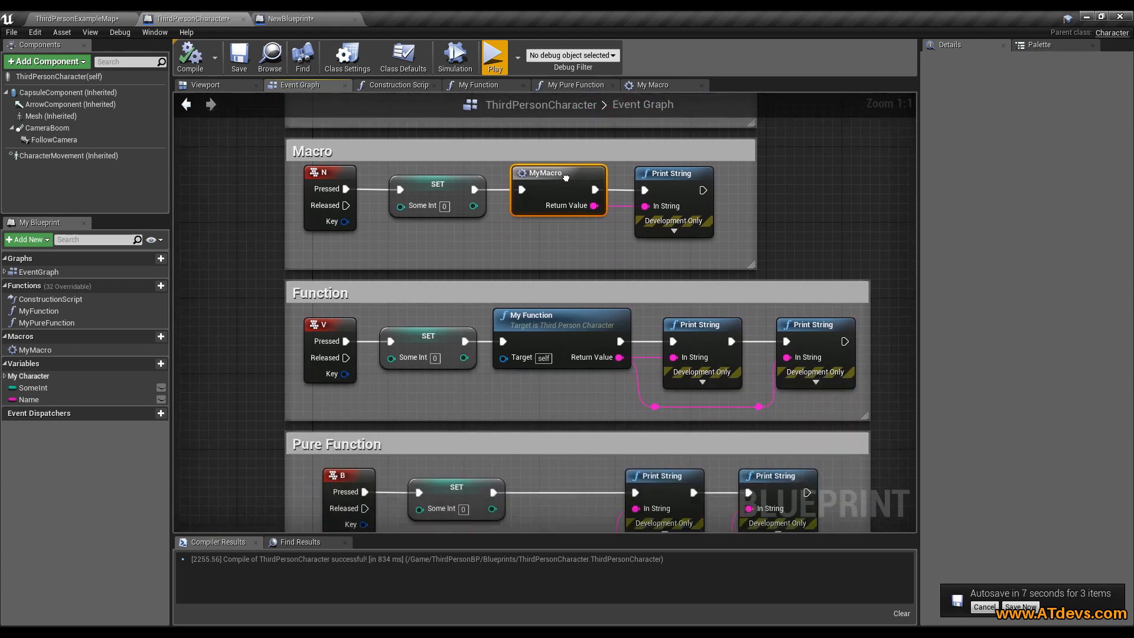